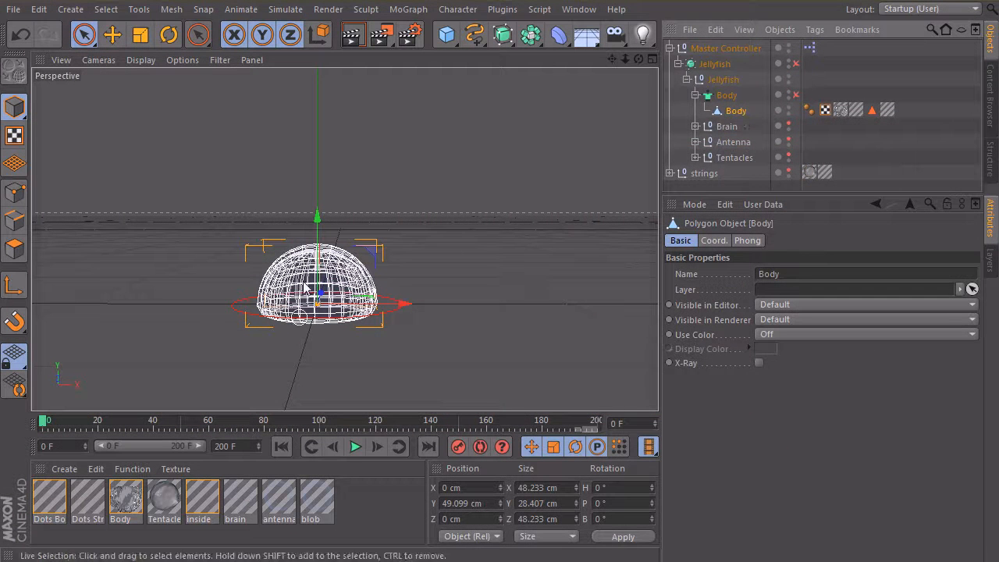
# Step: Add a Pose Morph character tag to the Body with Points mixing enabled
pyautogui.rightClick(727, 111)
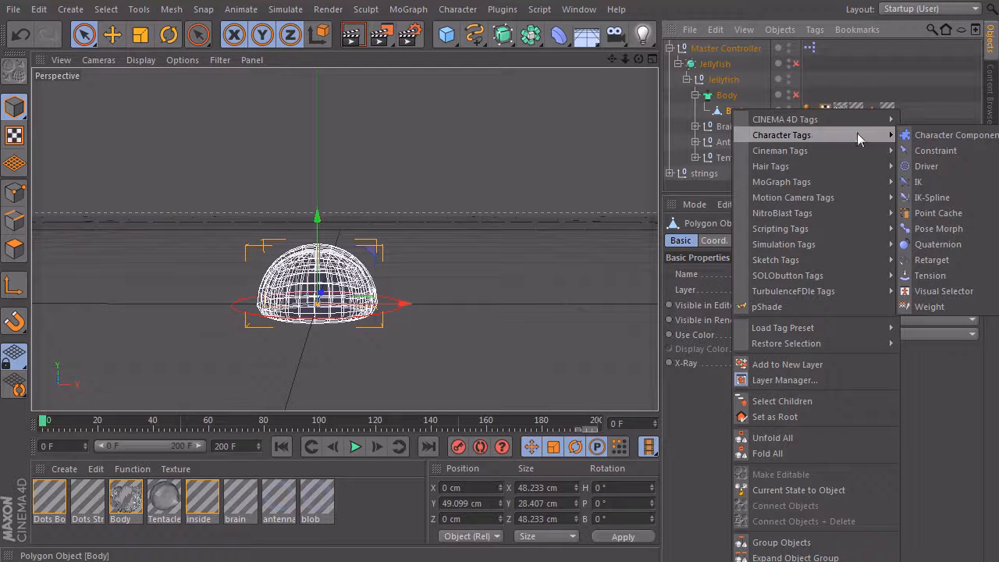
pyautogui.moveTo(938, 228)
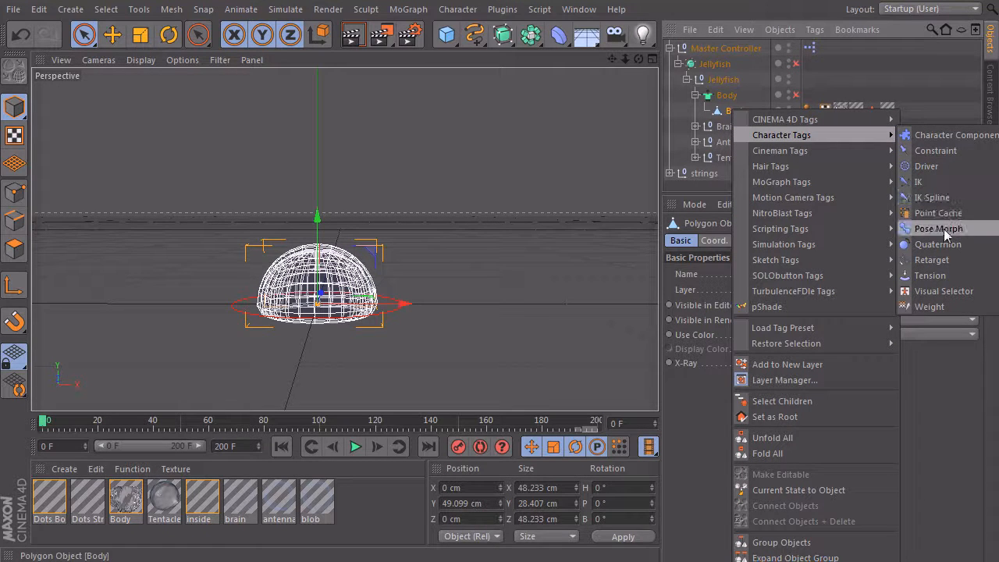
pyautogui.click(938, 228)
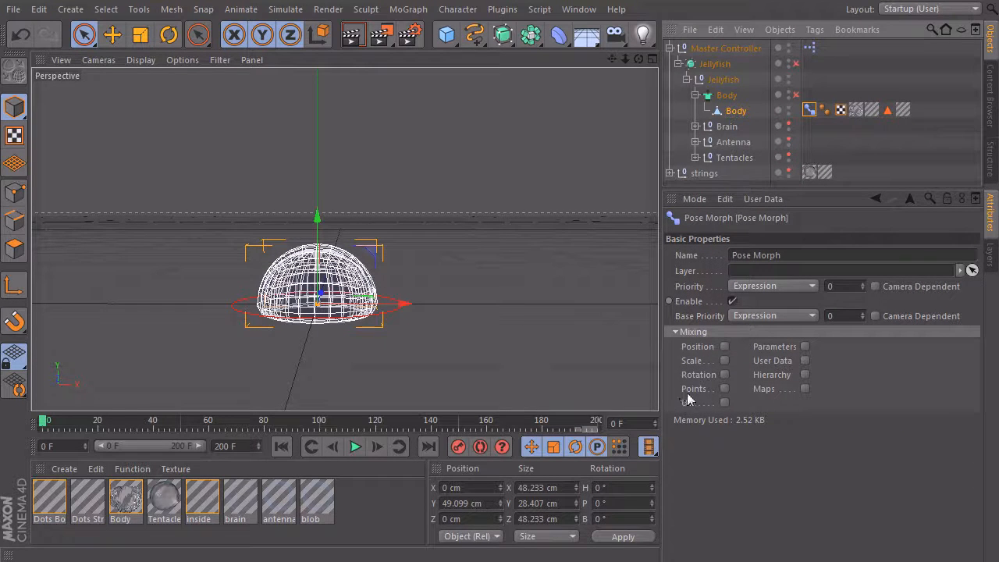
pyautogui.click(727, 234)
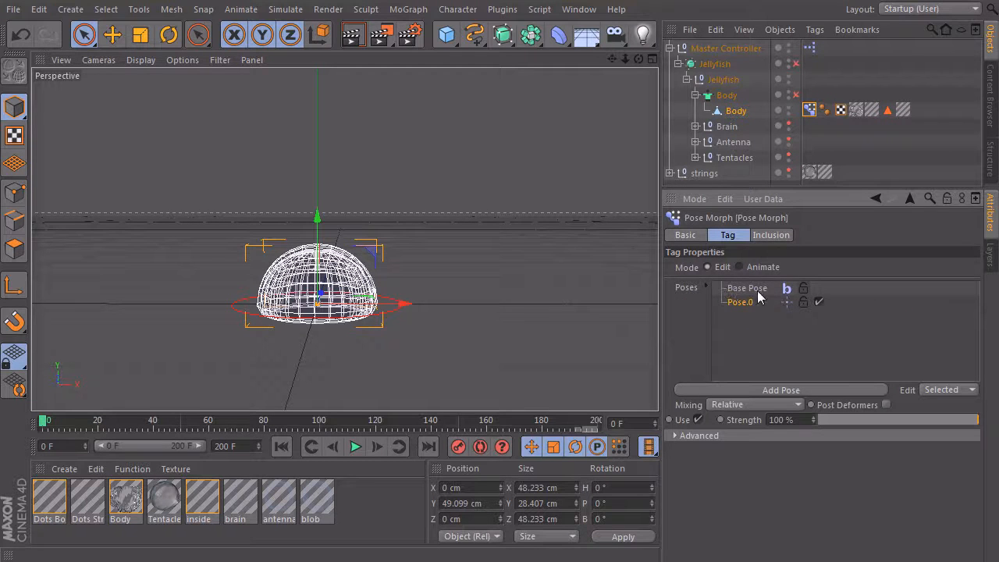
pyautogui.moveTo(751, 346)
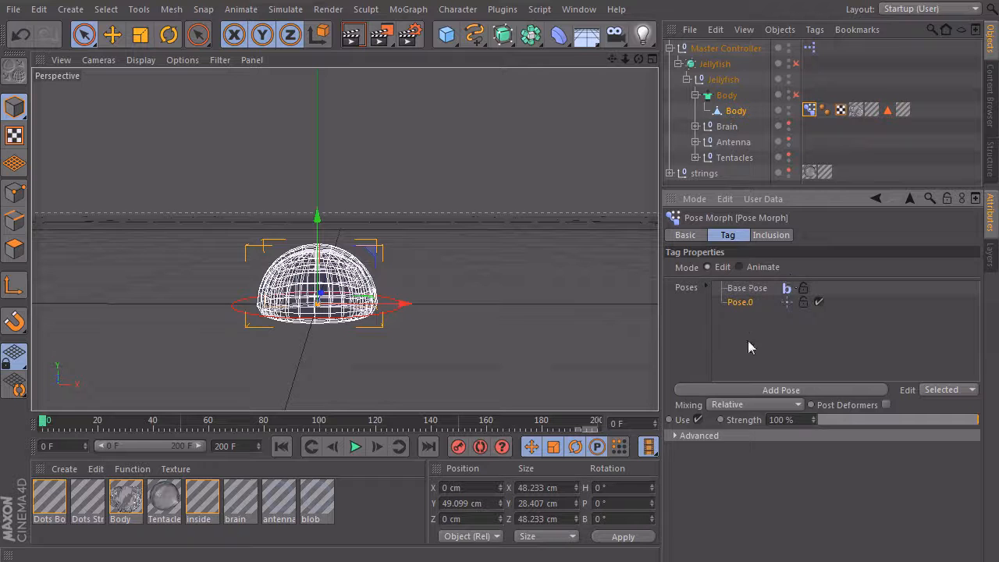
# Step: Rename Pose.0 to IN and add a second pose named OUT
pyautogui.click(746, 288)
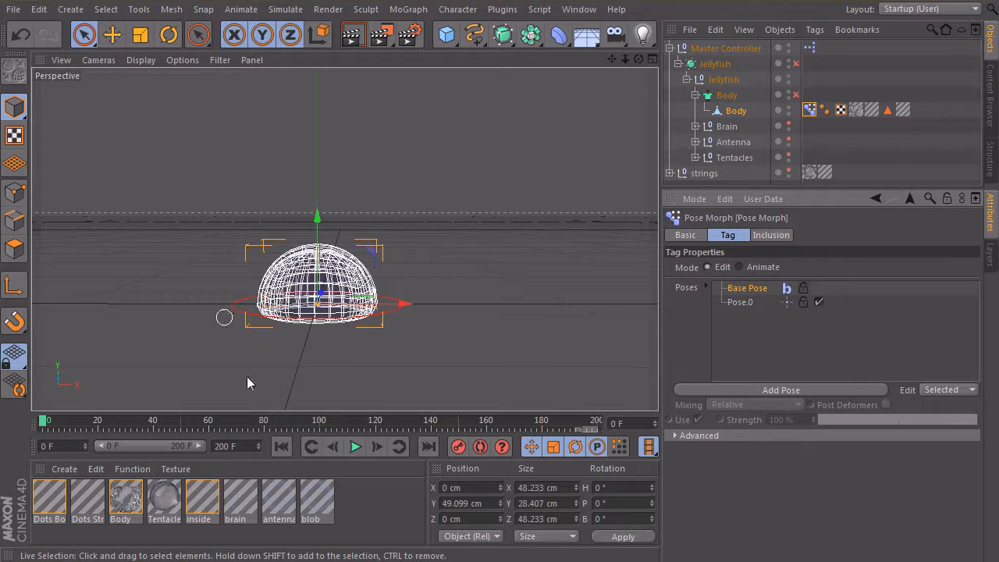
pyautogui.click(740, 303)
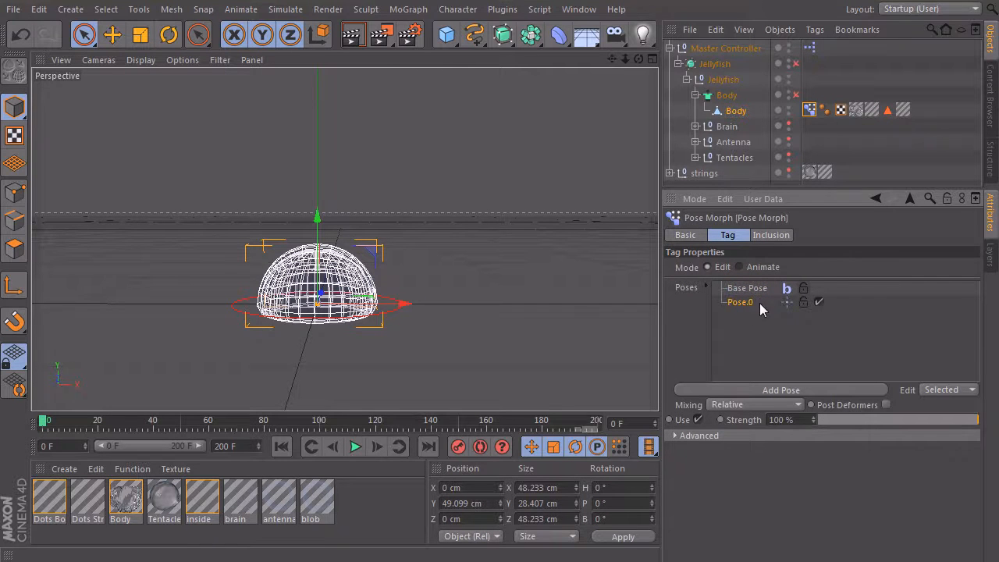
pyautogui.doubleClick(740, 303)
pyautogui.write('IN')
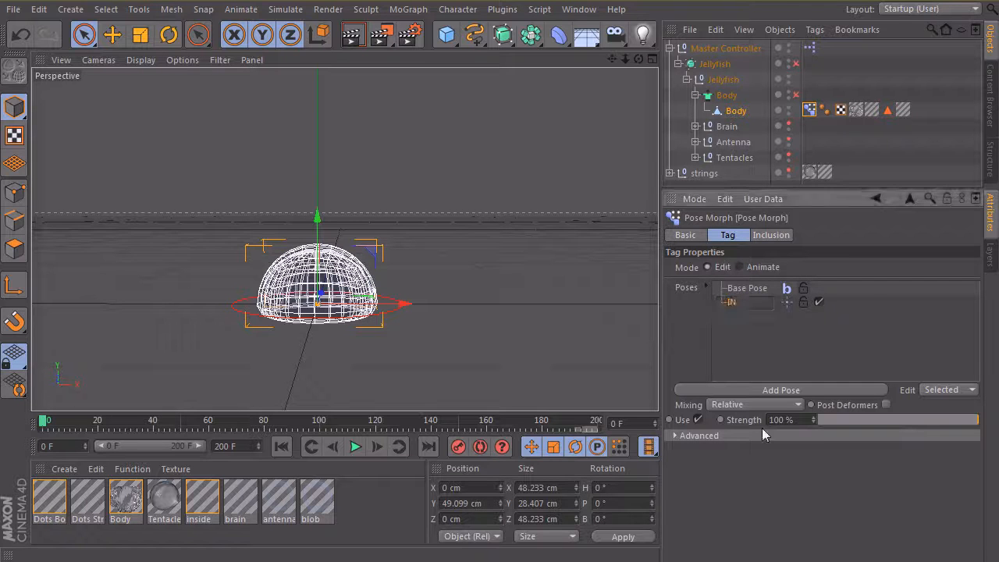
pyautogui.click(781, 390)
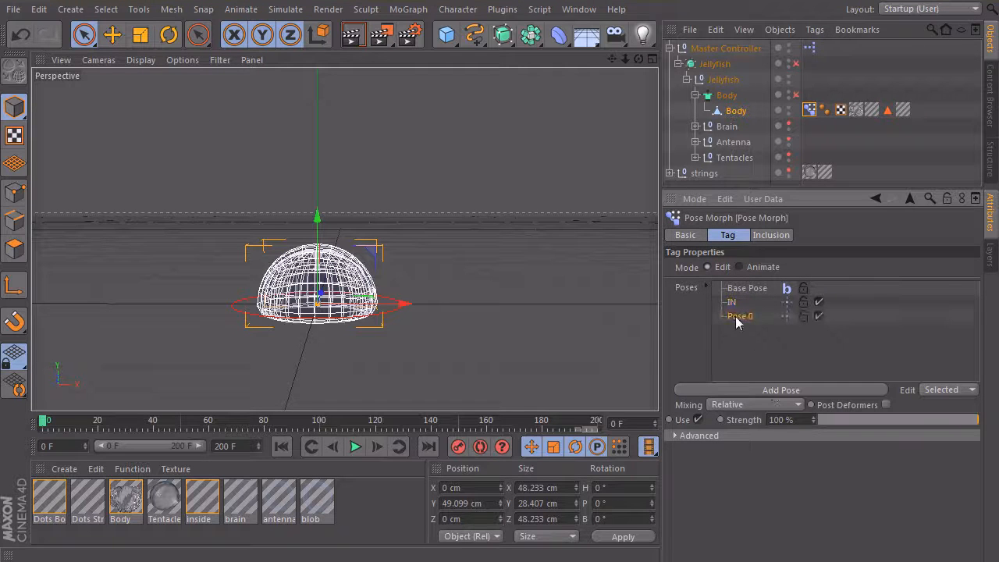
pyautogui.doubleClick(740, 315)
pyautogui.write('OUT')
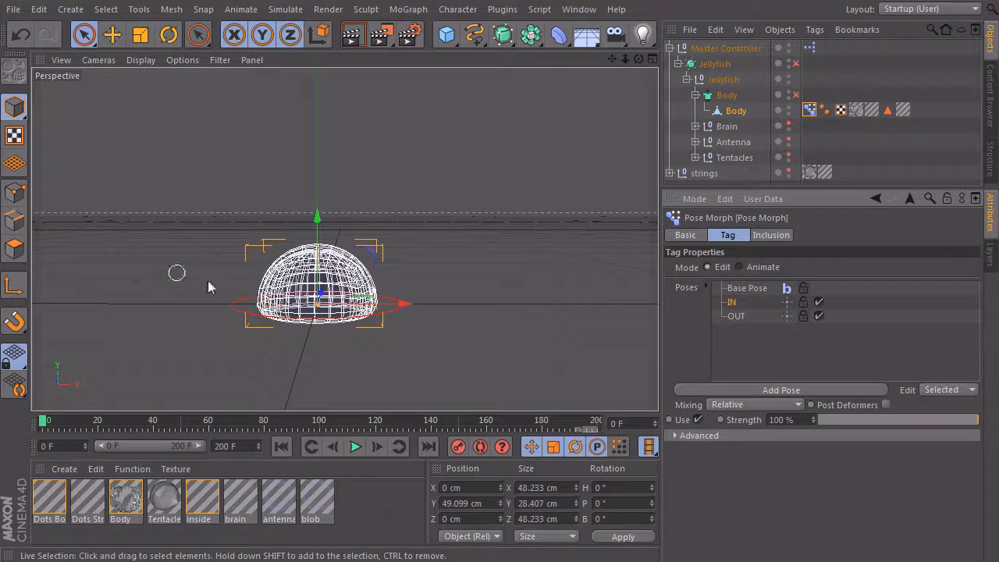
pyautogui.moveTo(753, 315)
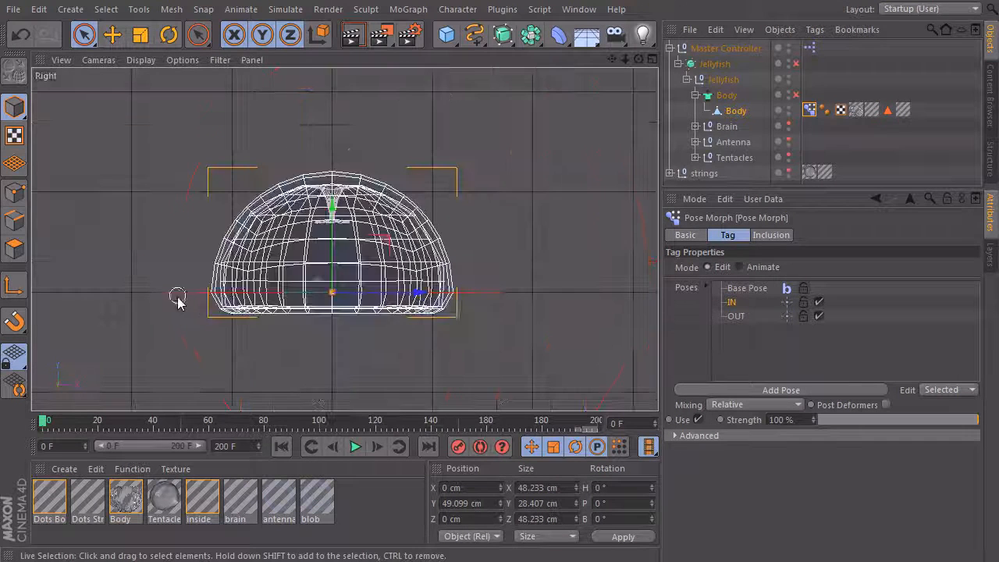
# Step: In Points mode use Rectangle Selection with Soft Selection (30 cm radius) on the dome's bottom rows
pyautogui.click(14, 194)
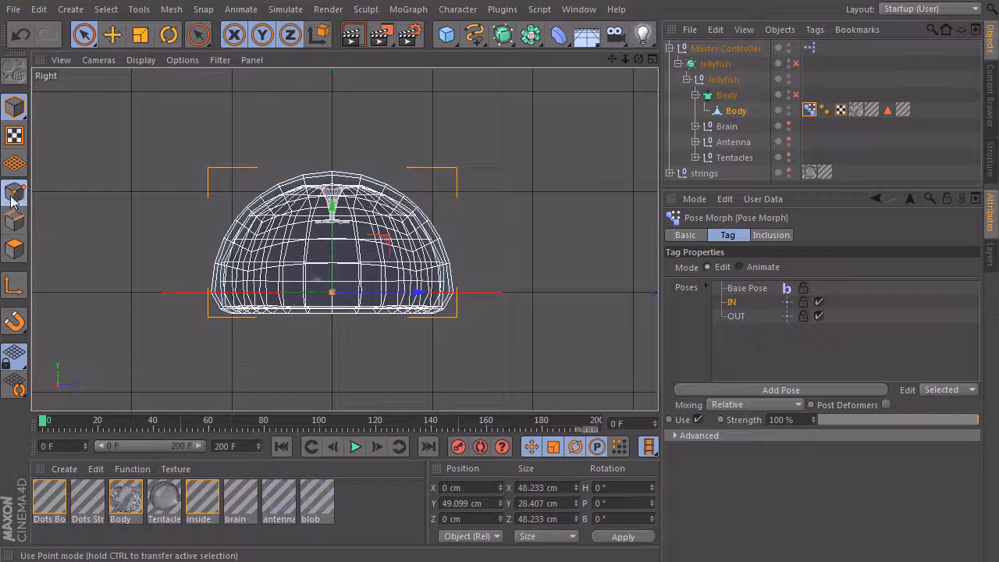
pyautogui.click(84, 34)
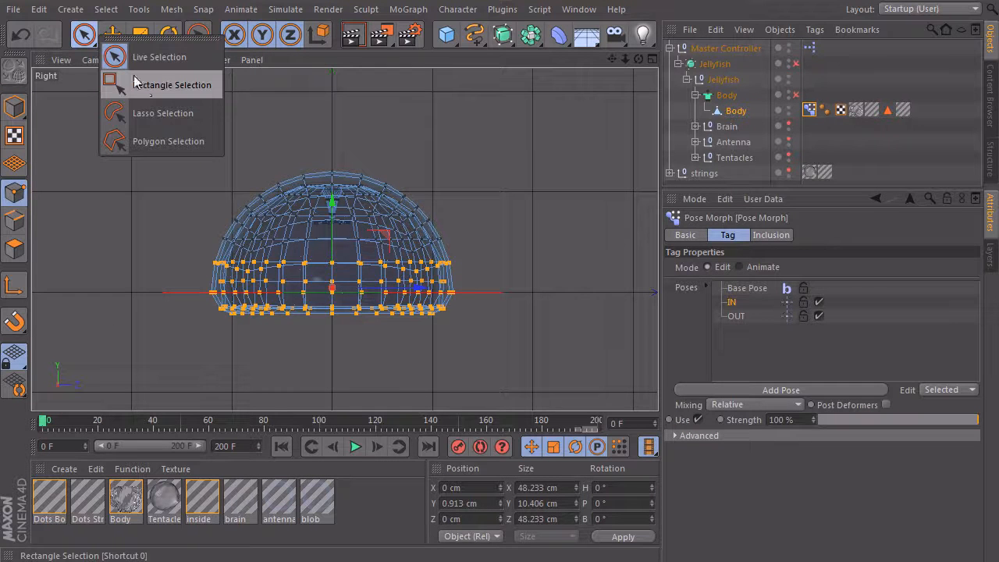
pyautogui.click(172, 84)
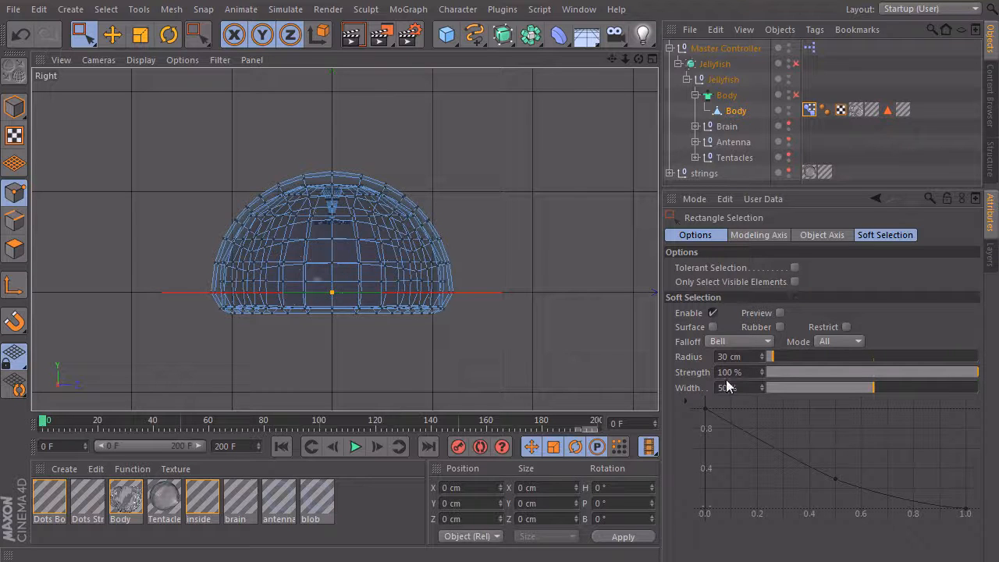
pyautogui.moveTo(351, 356)
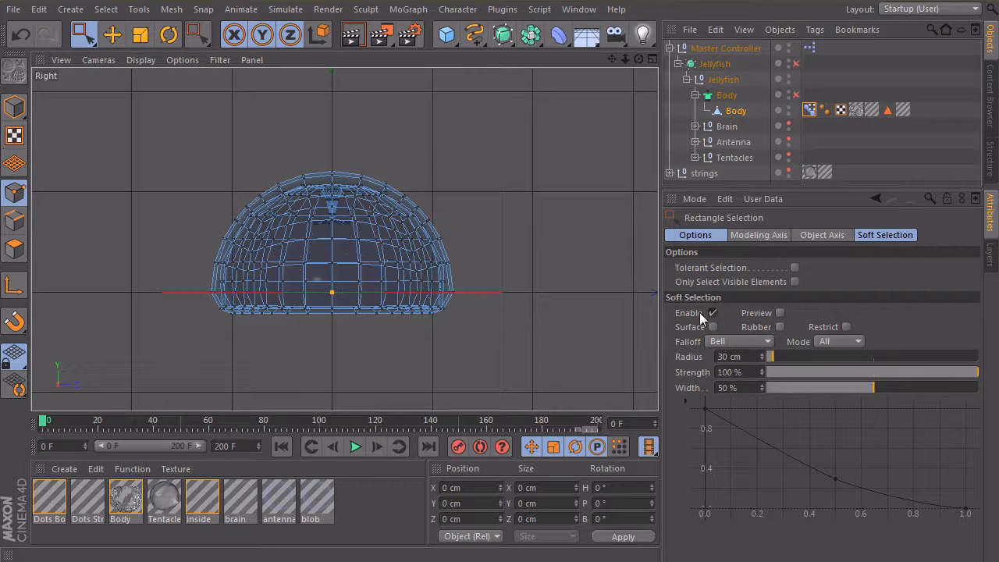
pyautogui.click(712, 312)
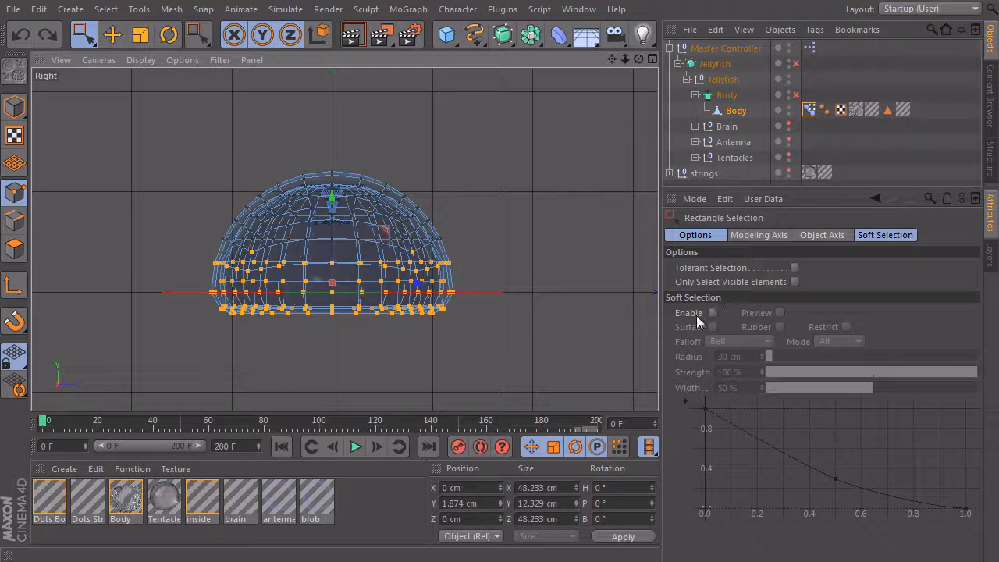
pyautogui.click(712, 313)
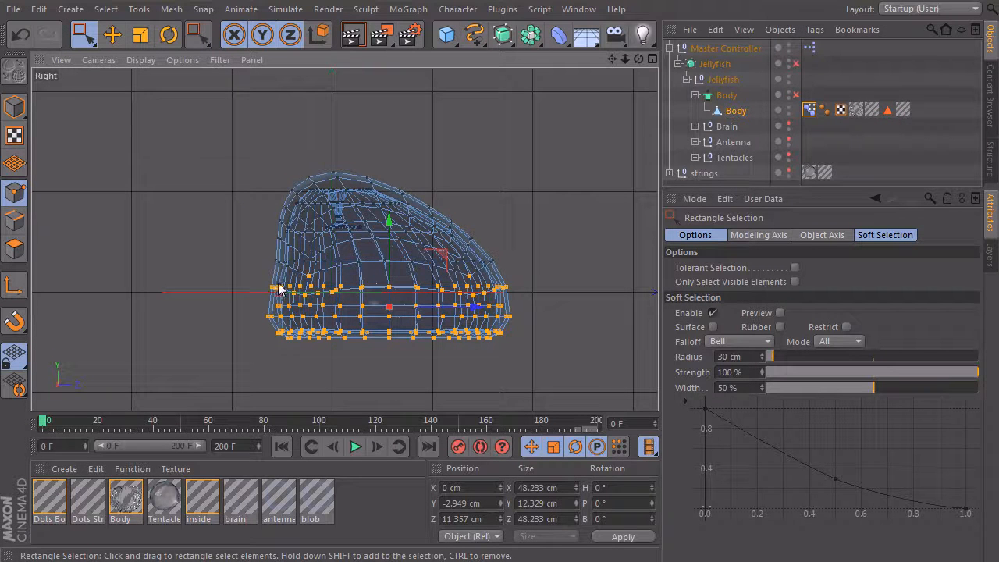
pyautogui.moveTo(281, 322)
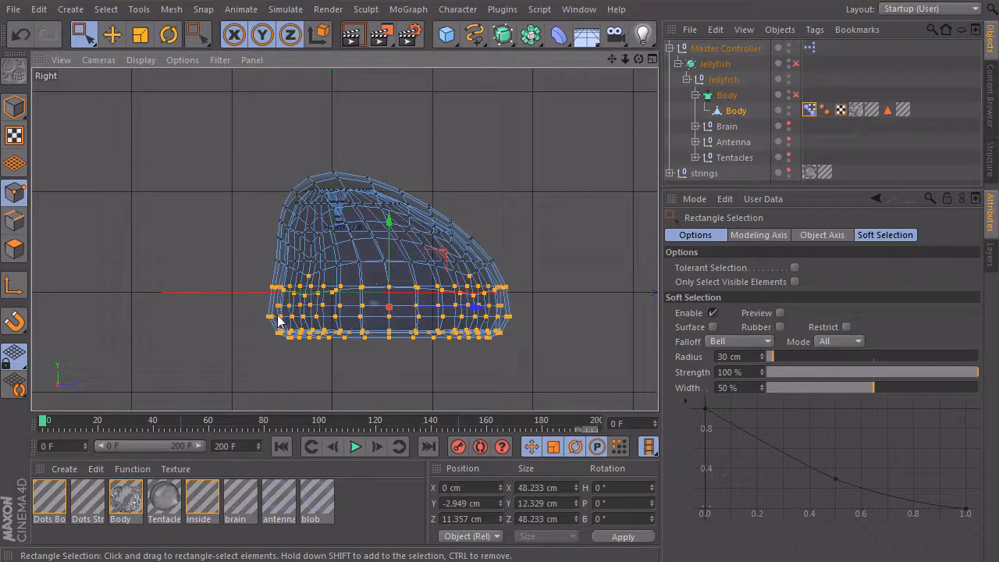
pyautogui.moveTo(295, 227)
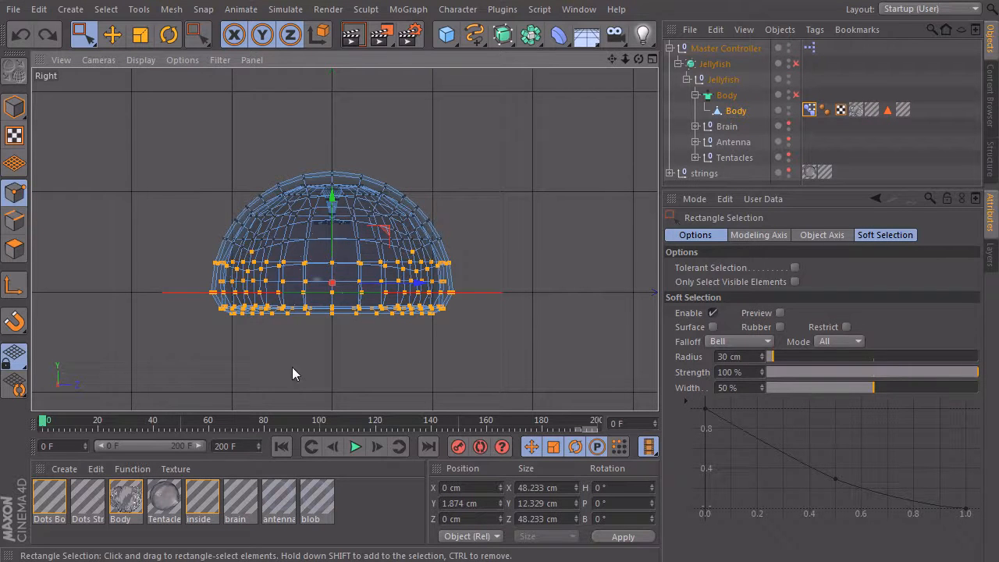
pyautogui.moveTo(251, 284)
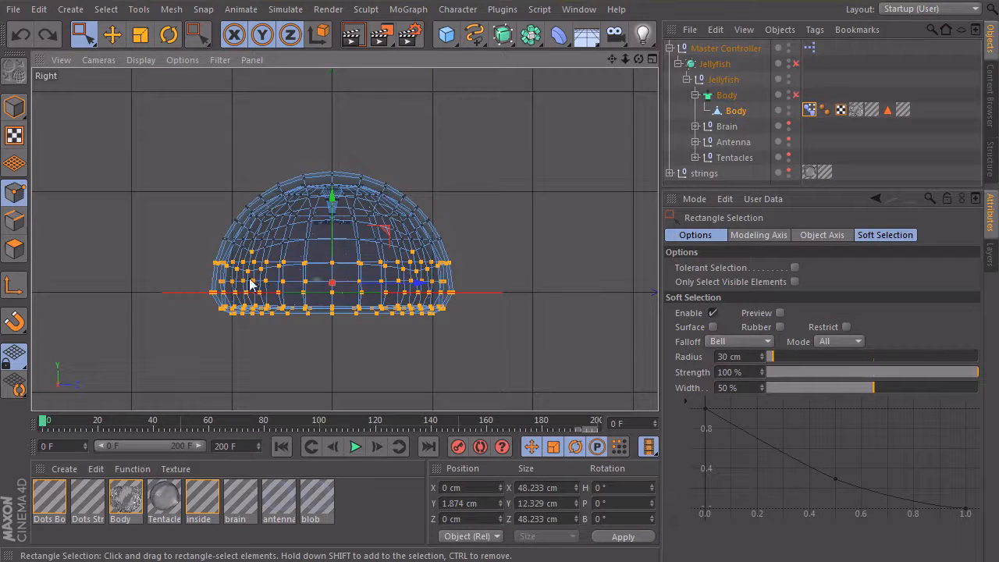
pyautogui.moveTo(340, 365)
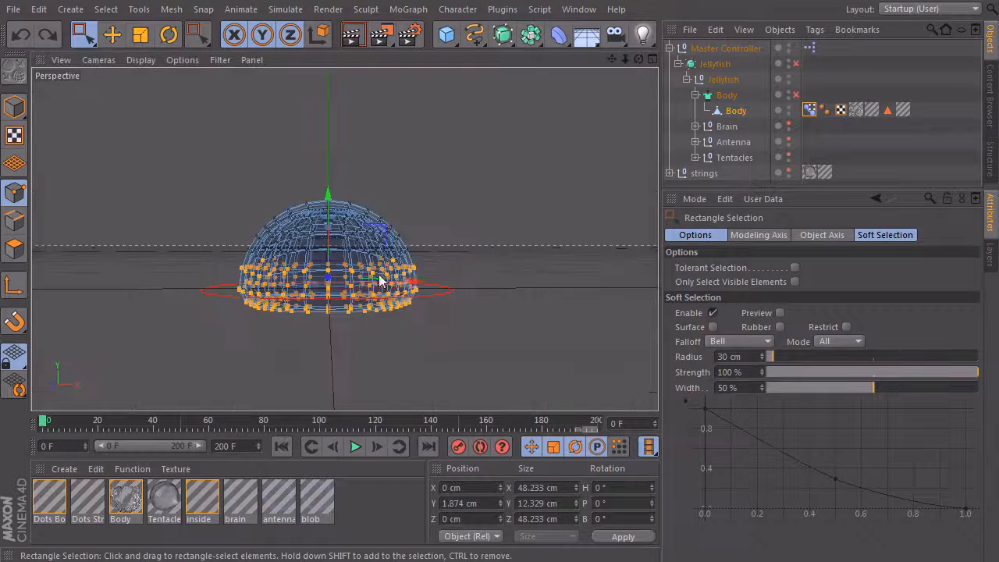
# Step: Scale the soft-selected rim outward and flatten the dome into a wide low cap
pyautogui.click(168, 34)
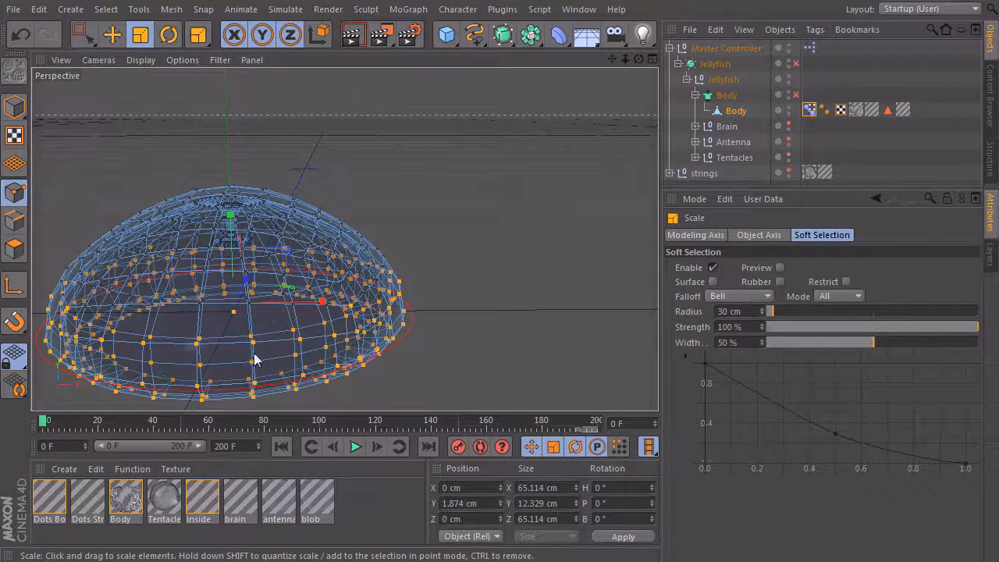
pyautogui.moveTo(257, 359); pyautogui.dragTo(484, 273)
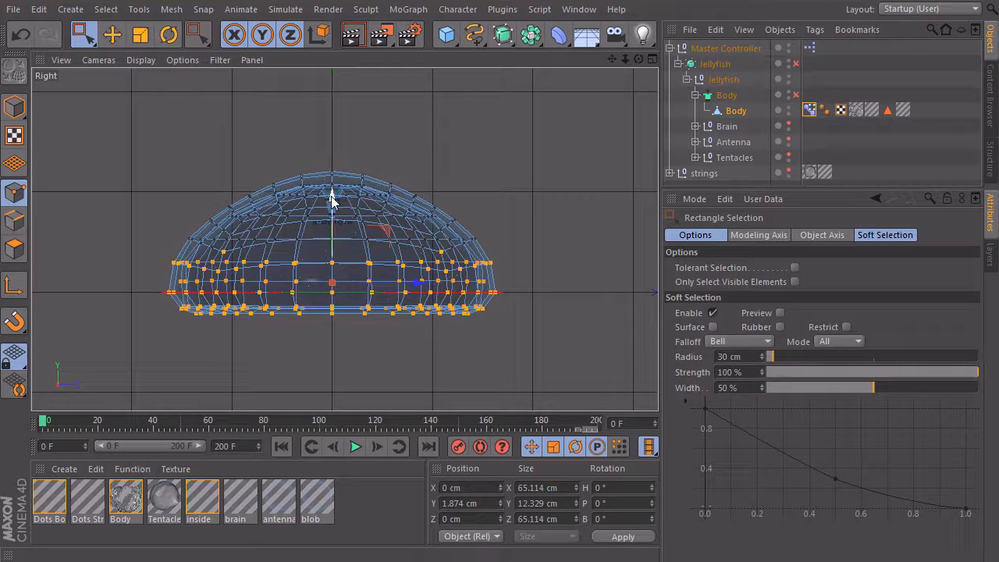
pyautogui.moveTo(331, 195); pyautogui.dragTo(336, 171)
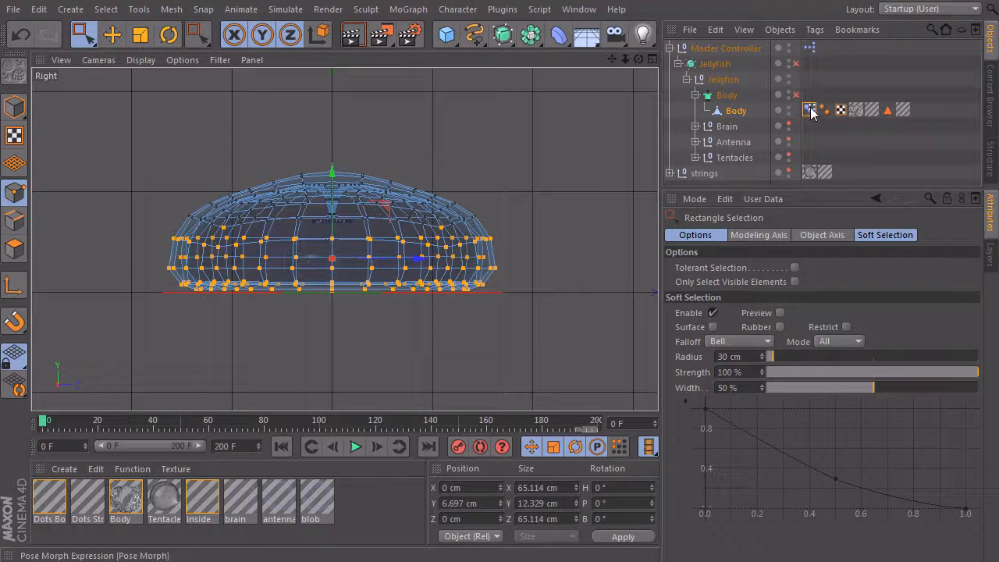
# Step: Raise the flattened pose's Strength slider to 100% in the Pose Morph tag
pyautogui.click(811, 109)
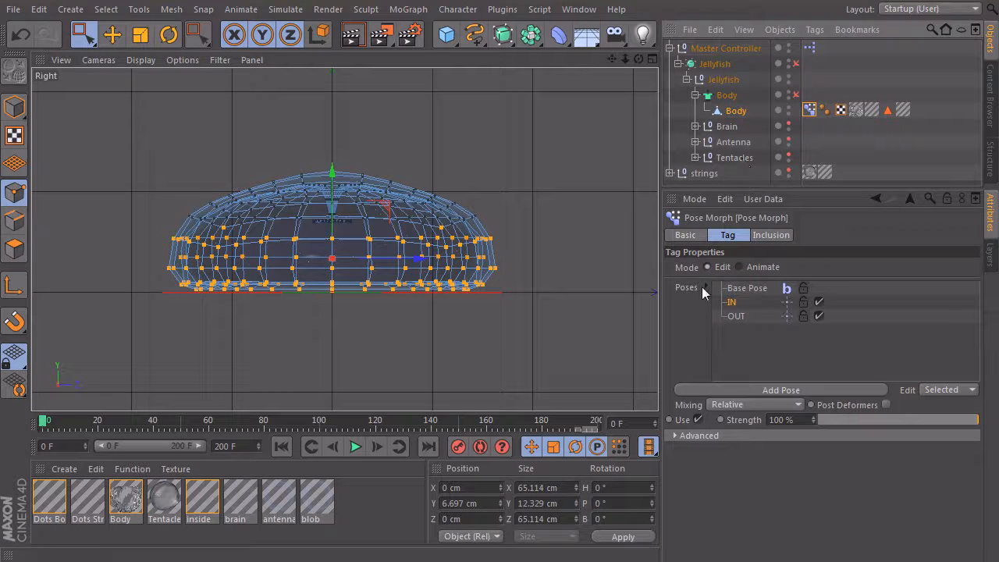
pyautogui.moveTo(831, 369)
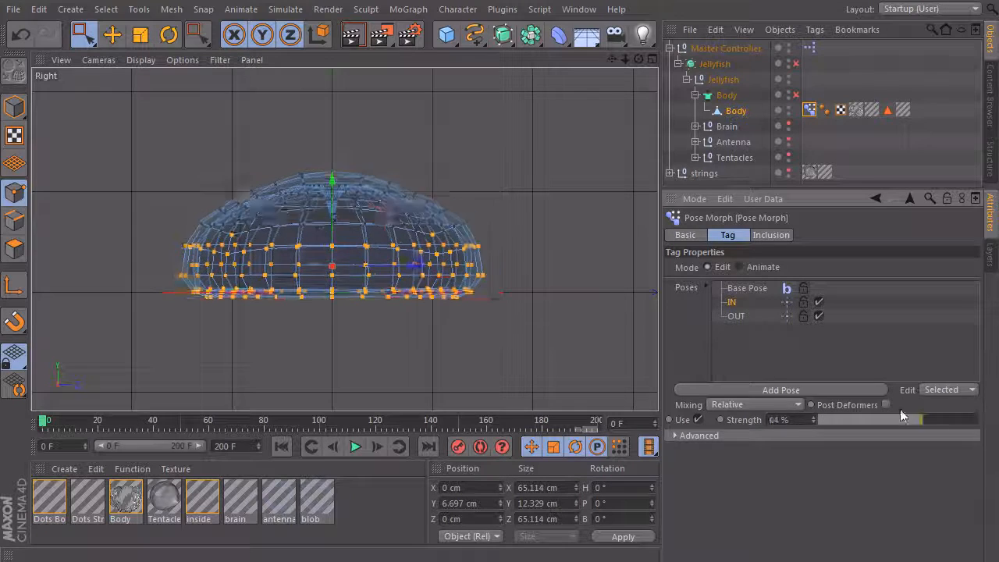
pyautogui.moveTo(918, 418); pyautogui.dragTo(812, 418)
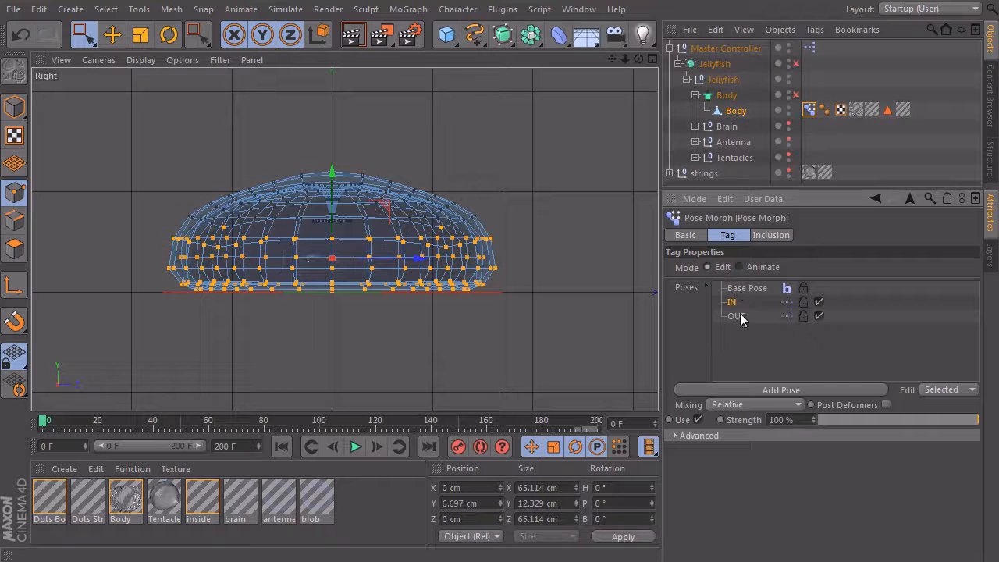
# Step: On the OUT pose, scale the lower point rows inward so the dome becomes a tall narrow bell
pyautogui.click(737, 315)
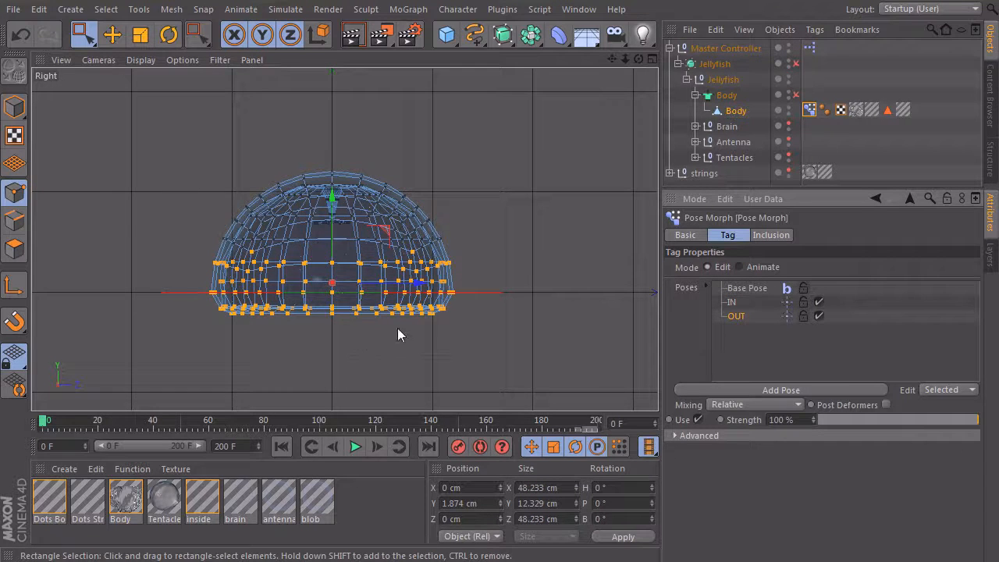
pyautogui.moveTo(397, 315)
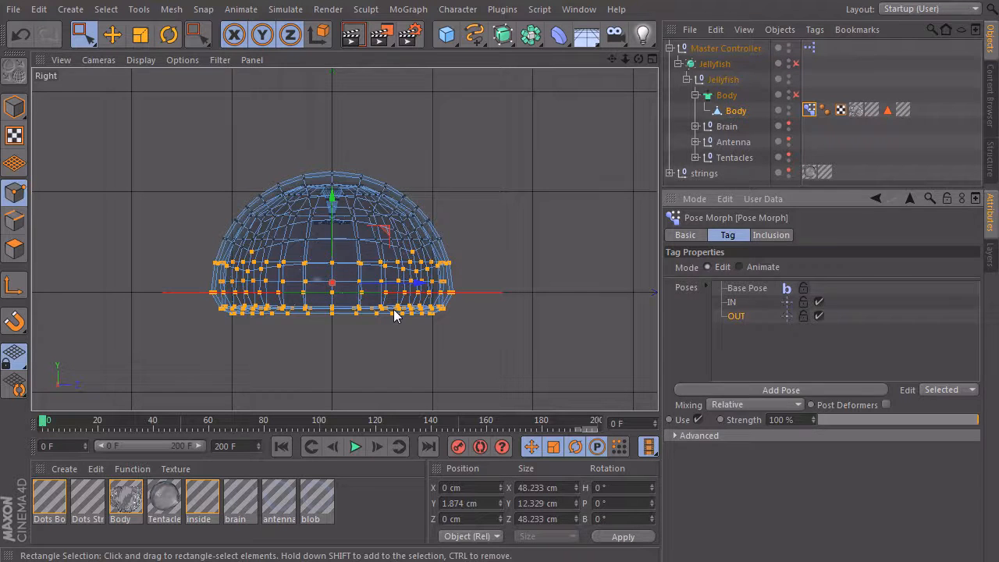
pyautogui.click(140, 34)
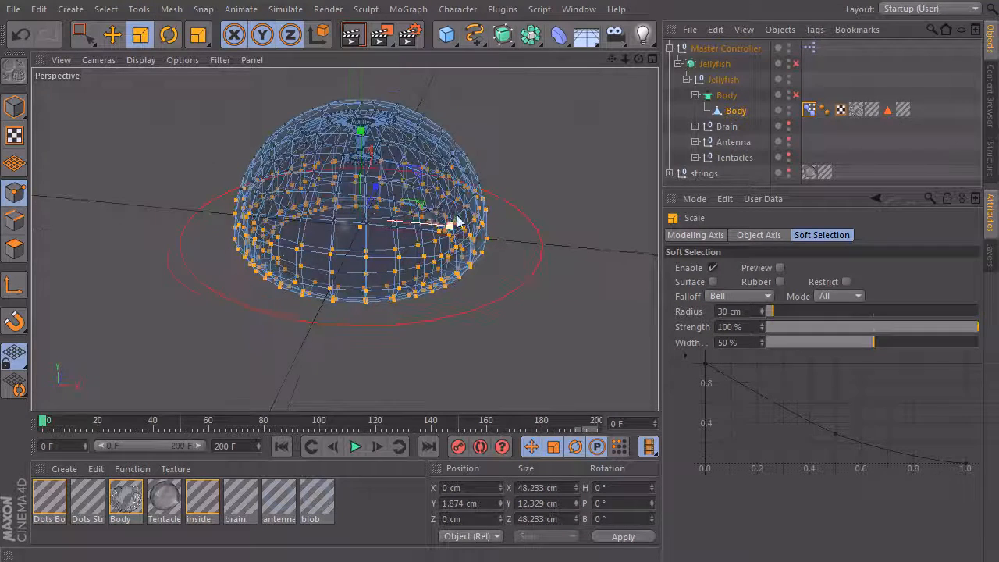
pyautogui.moveTo(450, 228); pyautogui.dragTo(414, 210)
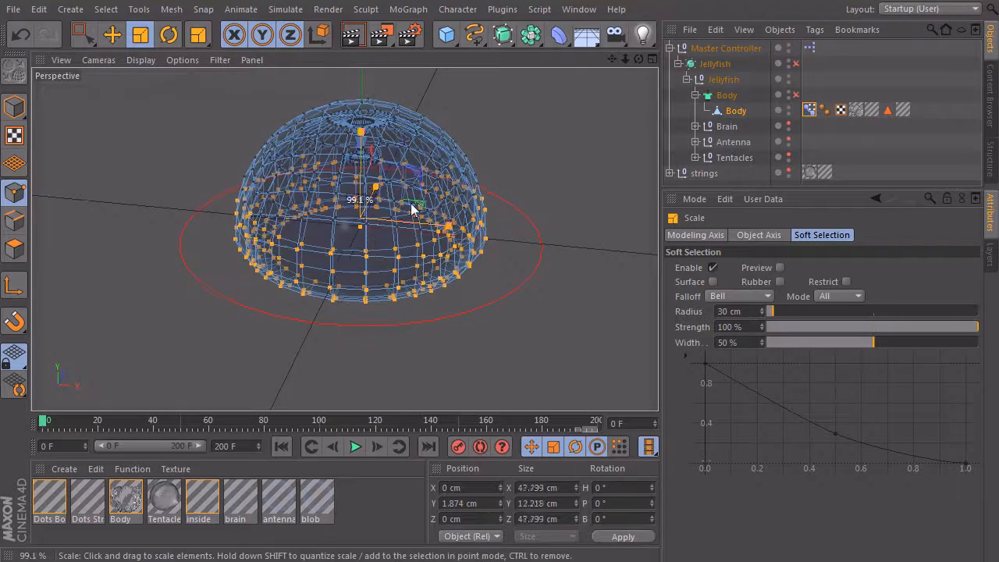
pyautogui.moveTo(414, 211); pyautogui.dragTo(216, 309)
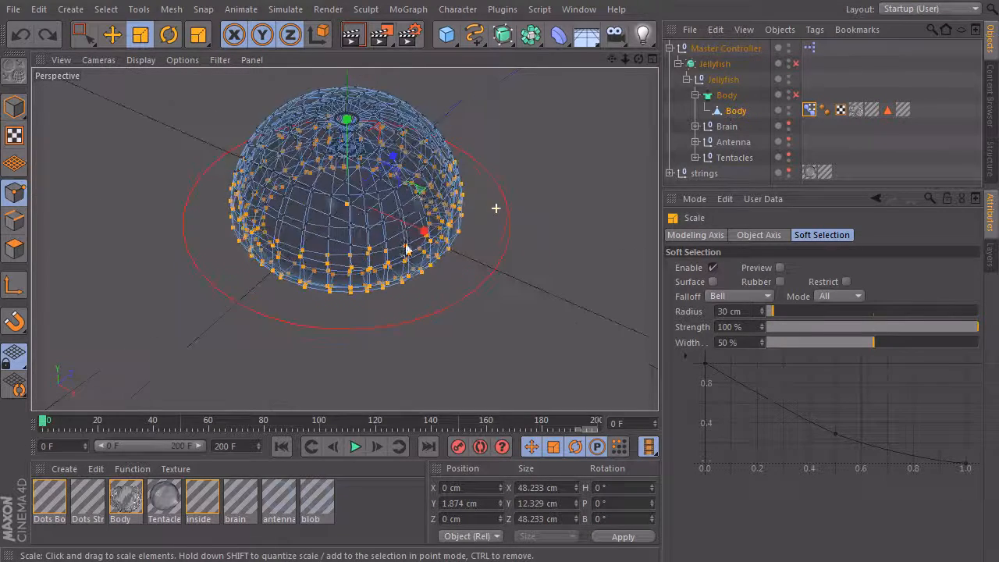
pyautogui.moveTo(406, 234); pyautogui.dragTo(281, 237)
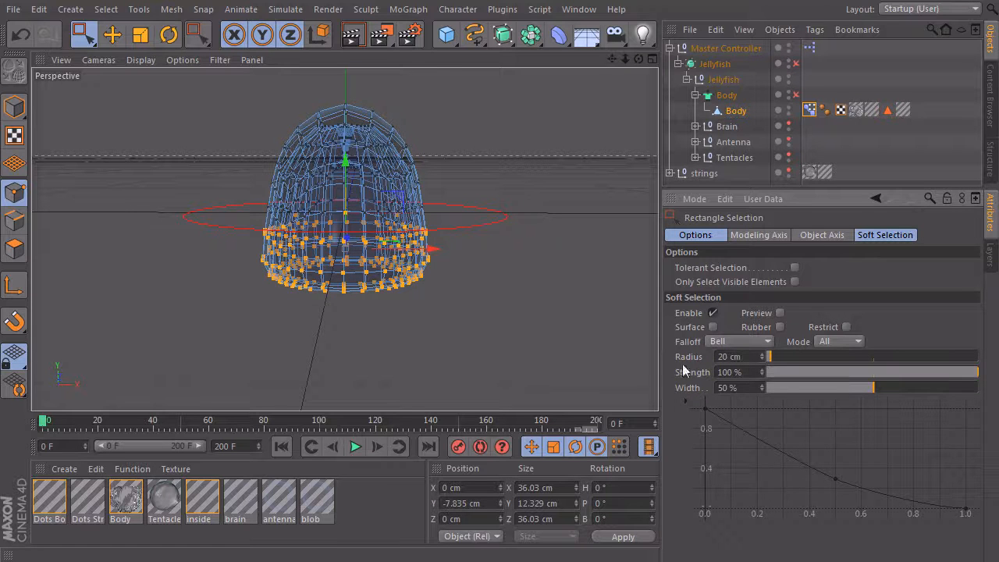
pyautogui.click(199, 34)
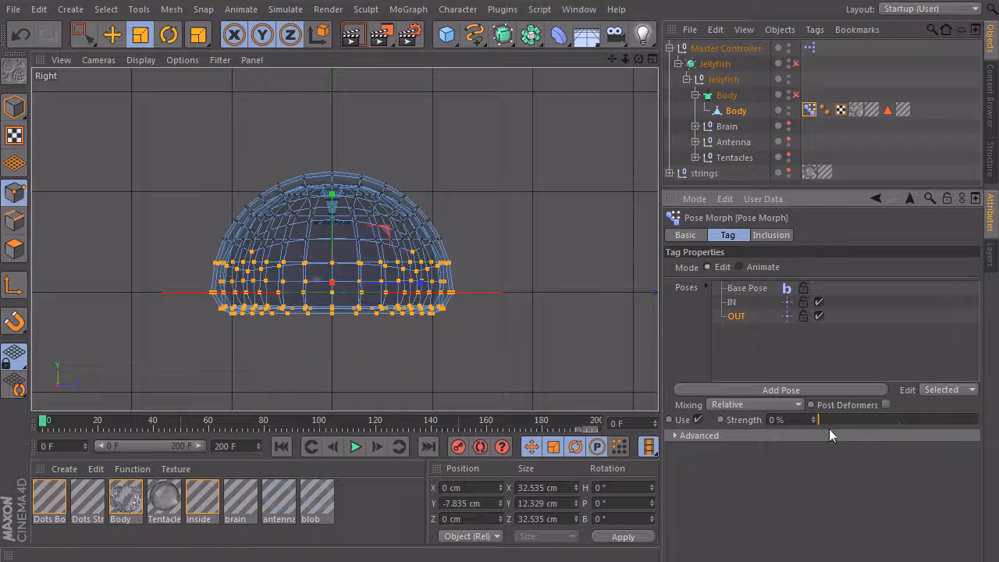
# Step: Preview the narrow pose at 100% strength, then return from Points to Model mode
pyautogui.moveTo(820, 419); pyautogui.dragTo(976, 418)
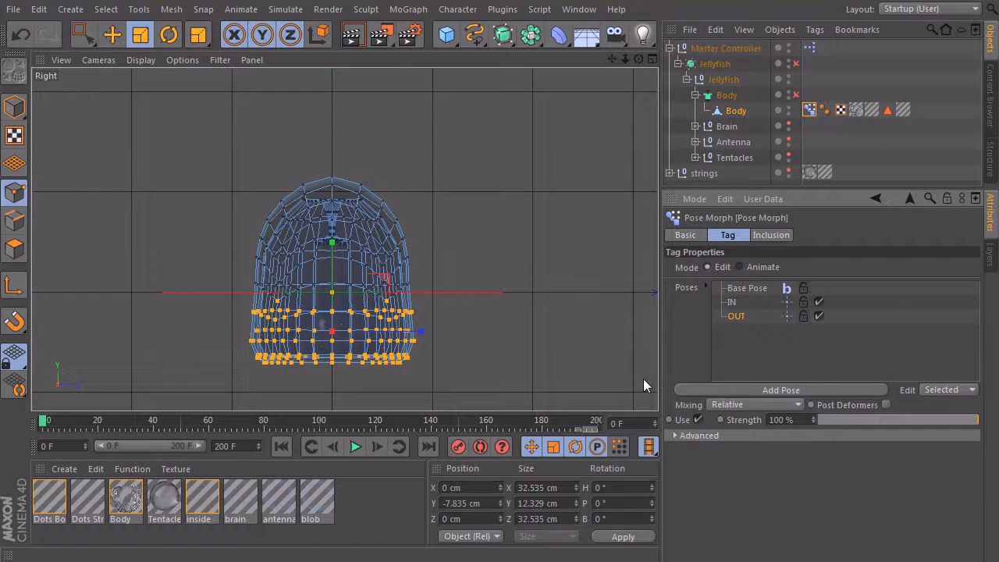
pyautogui.click(14, 107)
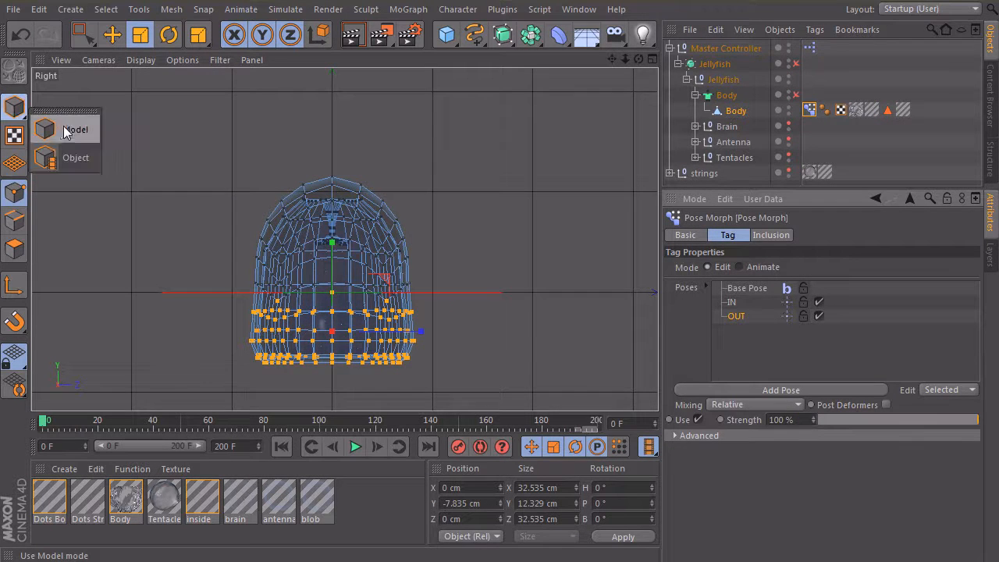
pyautogui.click(84, 34)
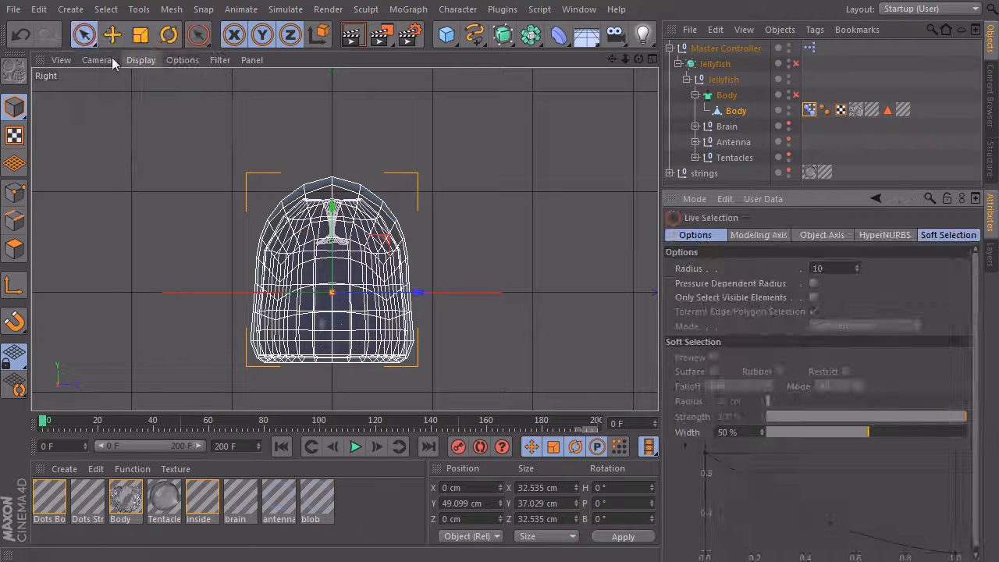
pyautogui.click(809, 109)
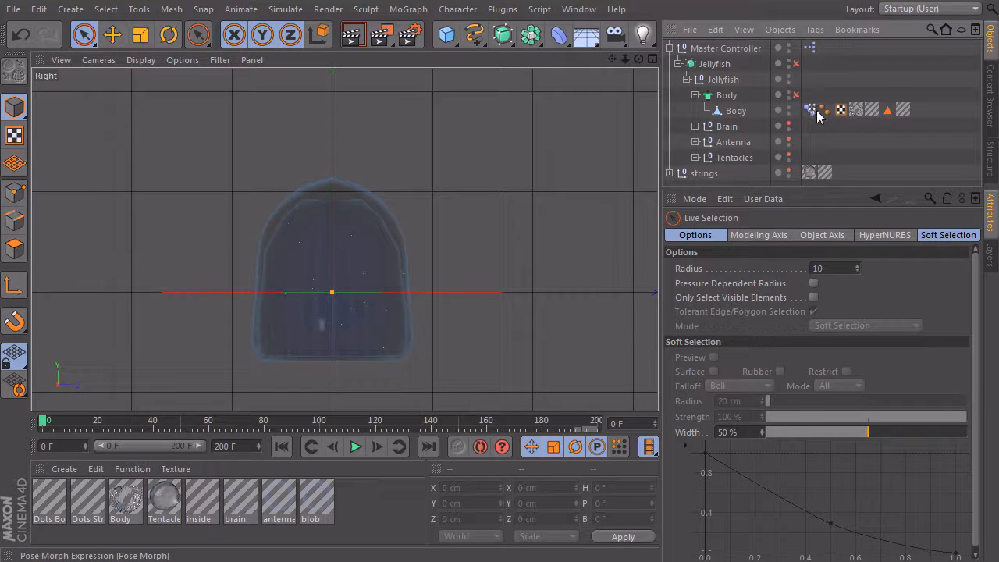
# Step: Set the Pose Morph Mode to Animate and drag the IN and OUT strengths back and forth
pyautogui.click(808, 109)
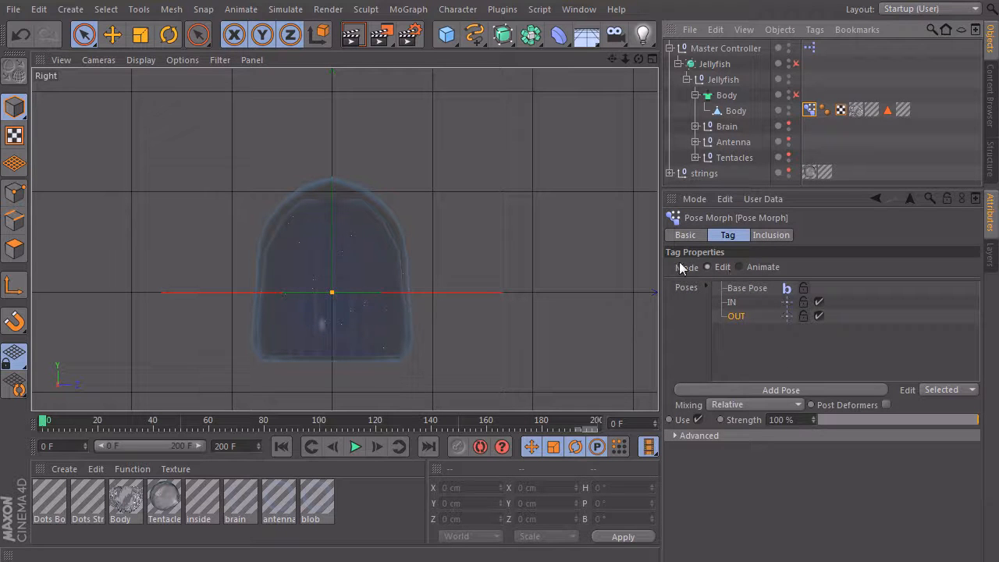
pyautogui.click(739, 267)
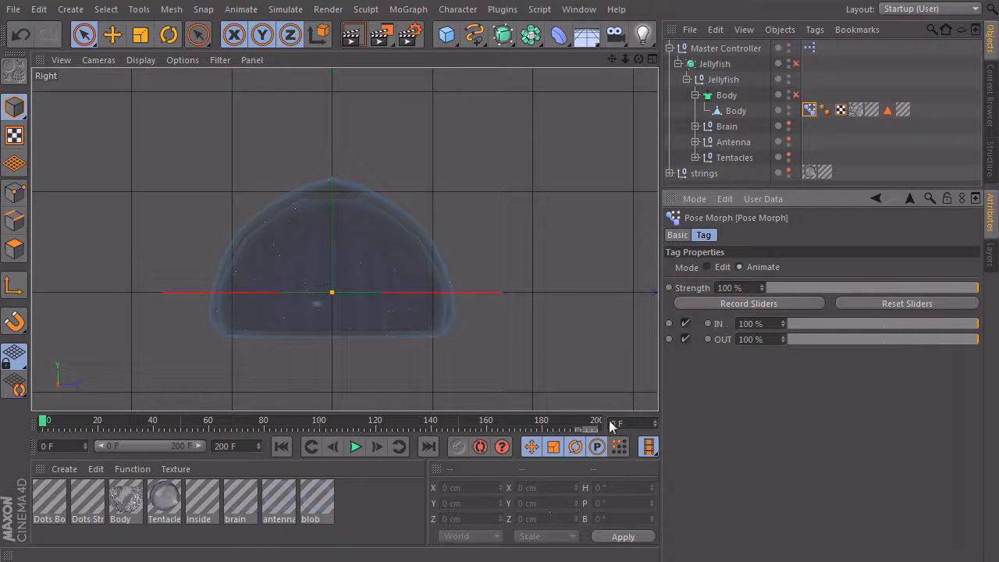
pyautogui.moveTo(976, 323); pyautogui.dragTo(936, 324)
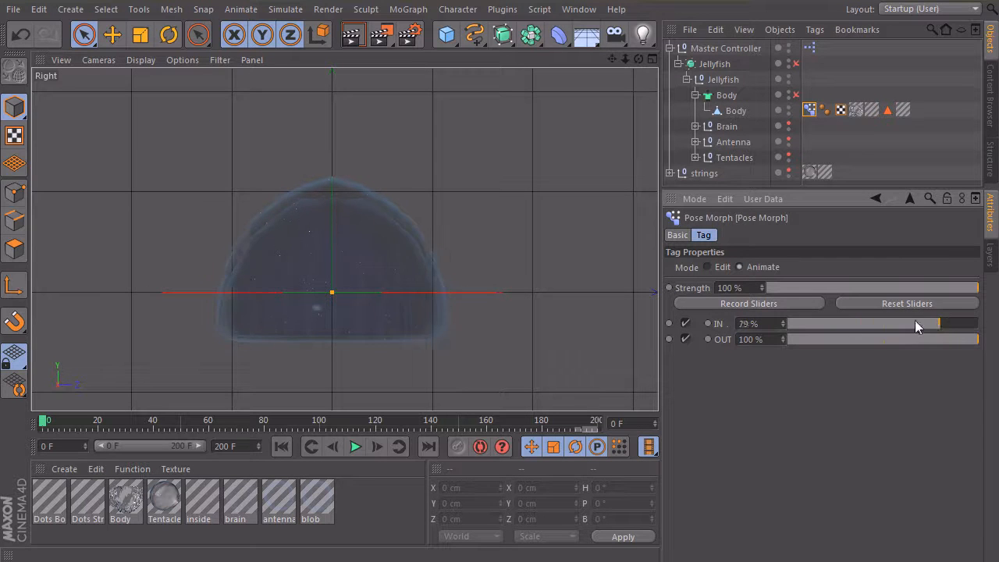
pyautogui.moveTo(937, 324); pyautogui.dragTo(788, 323)
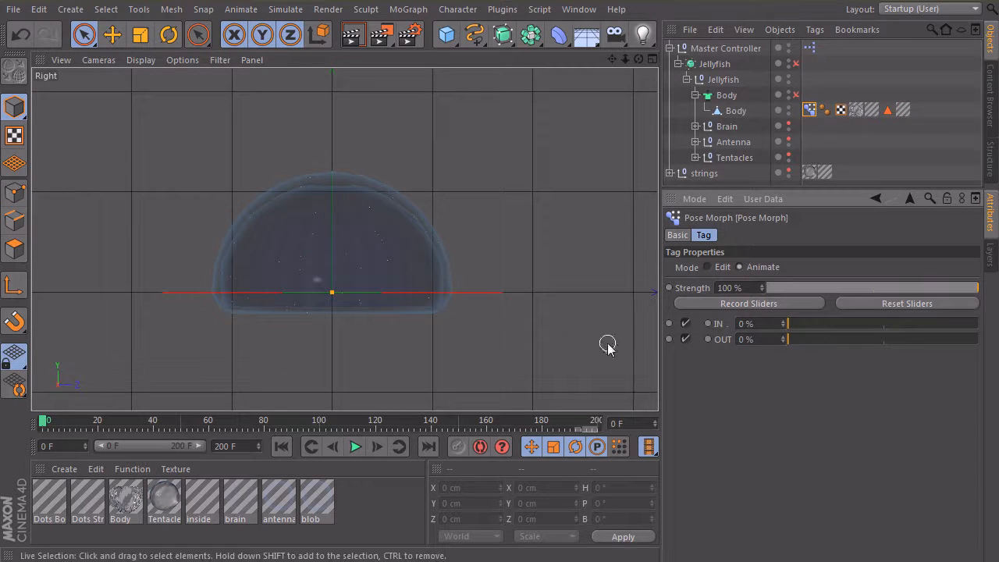
pyautogui.moveTo(771, 362)
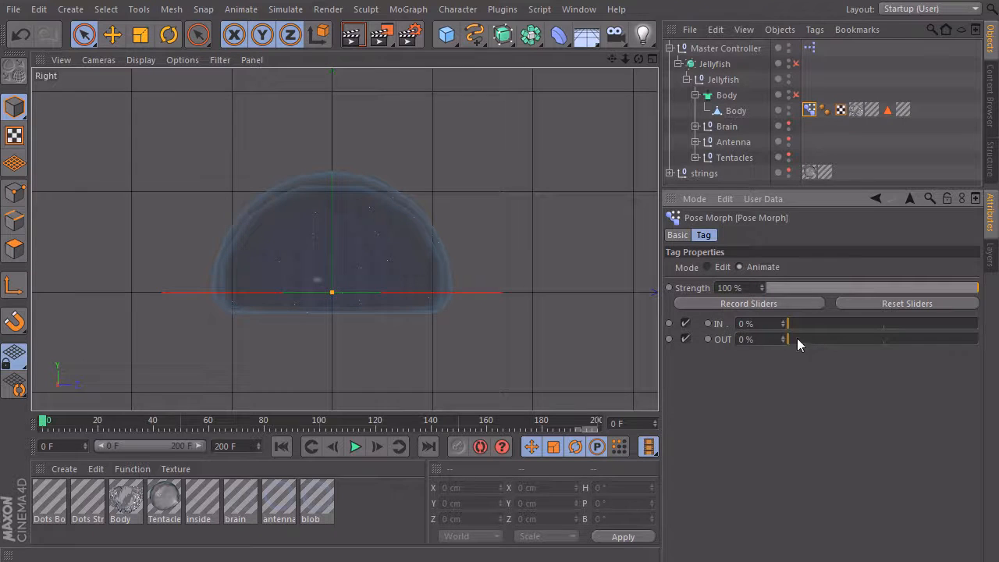
pyautogui.moveTo(789, 338); pyautogui.dragTo(867, 339)
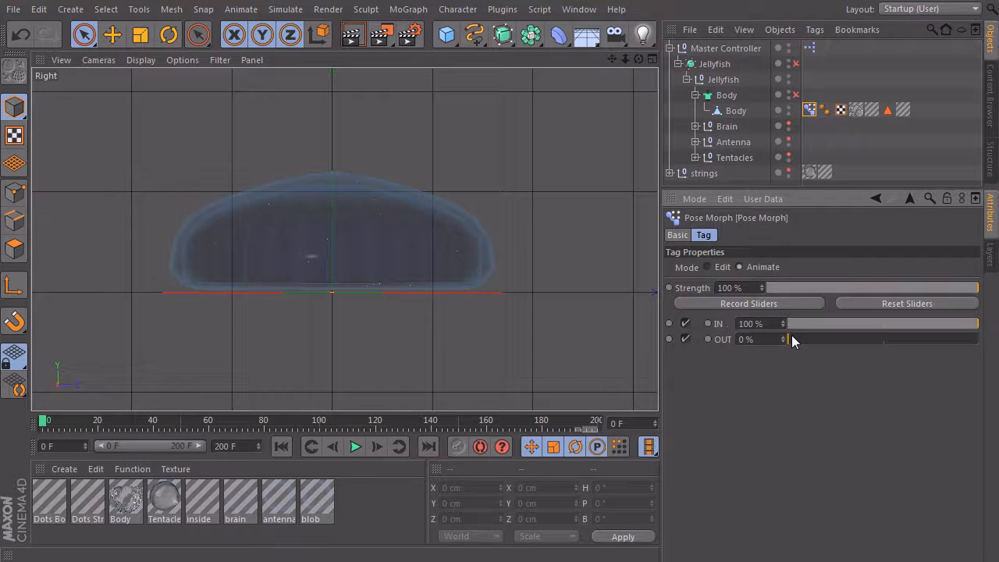
pyautogui.moveTo(793, 339); pyautogui.dragTo(828, 339)
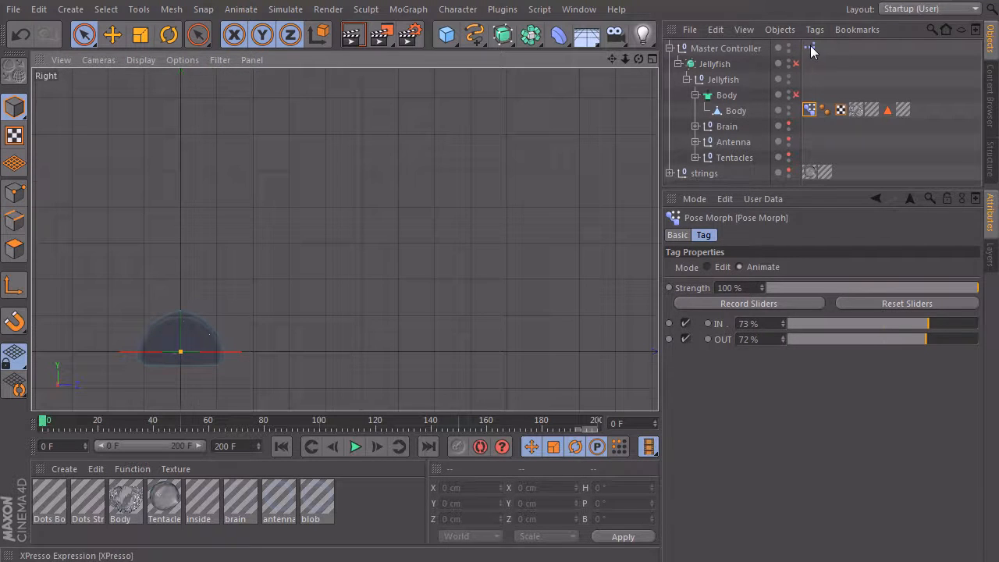
# Step: In the XPresso Editor rename the two Range Mapper nodes IN and OUT
pyautogui.click(809, 47)
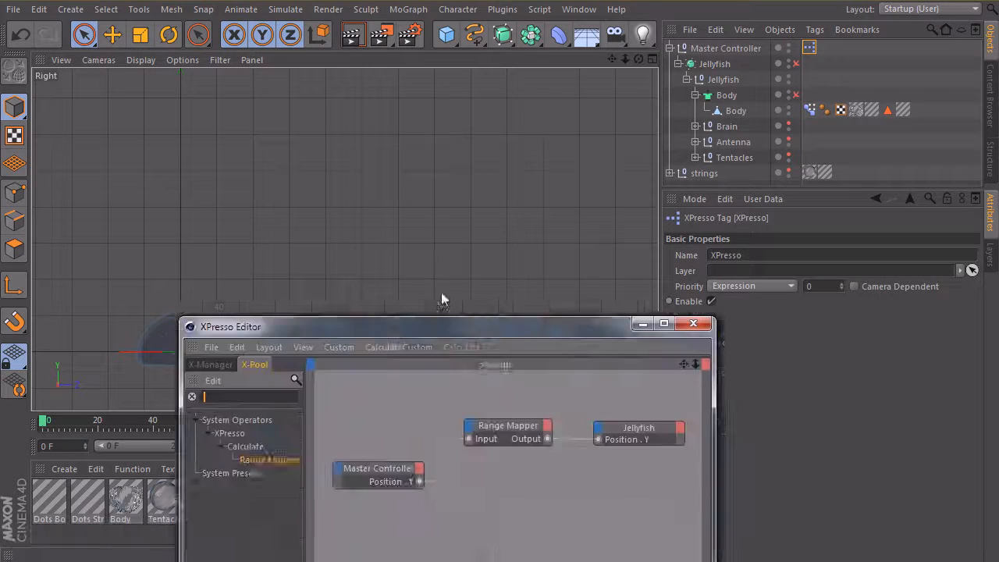
pyautogui.moveTo(437, 326); pyautogui.dragTo(391, 167)
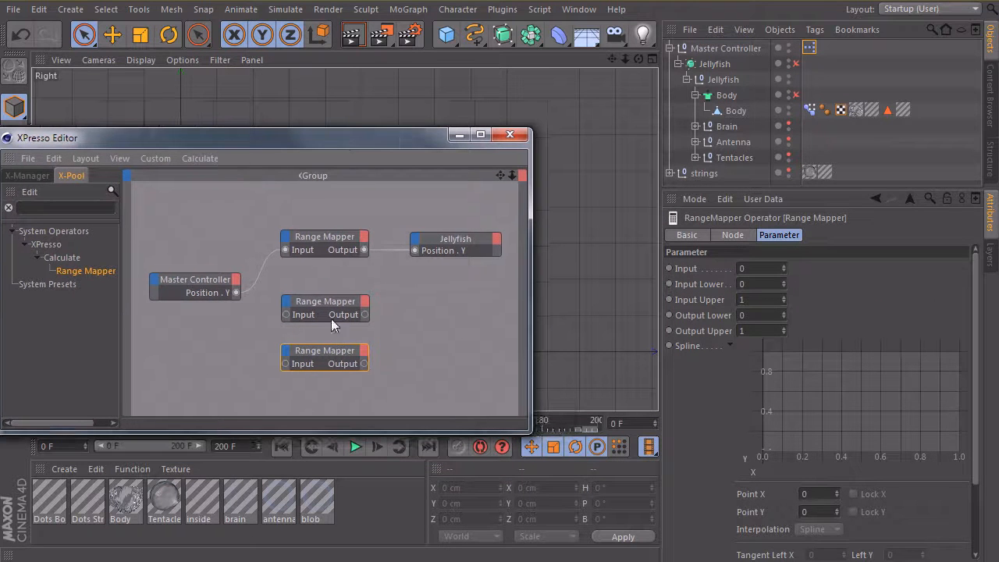
pyautogui.click(687, 234)
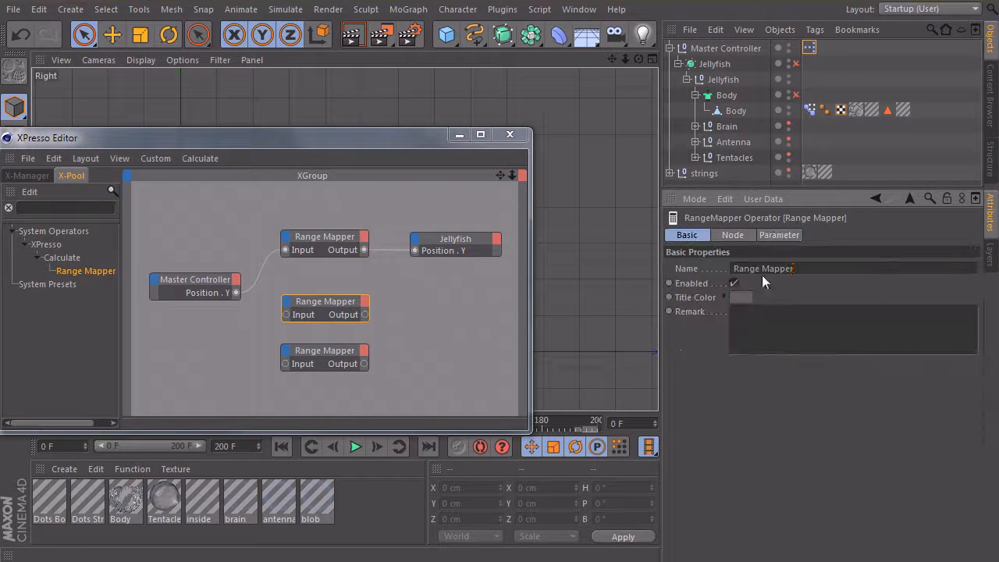
pyautogui.write('IN')
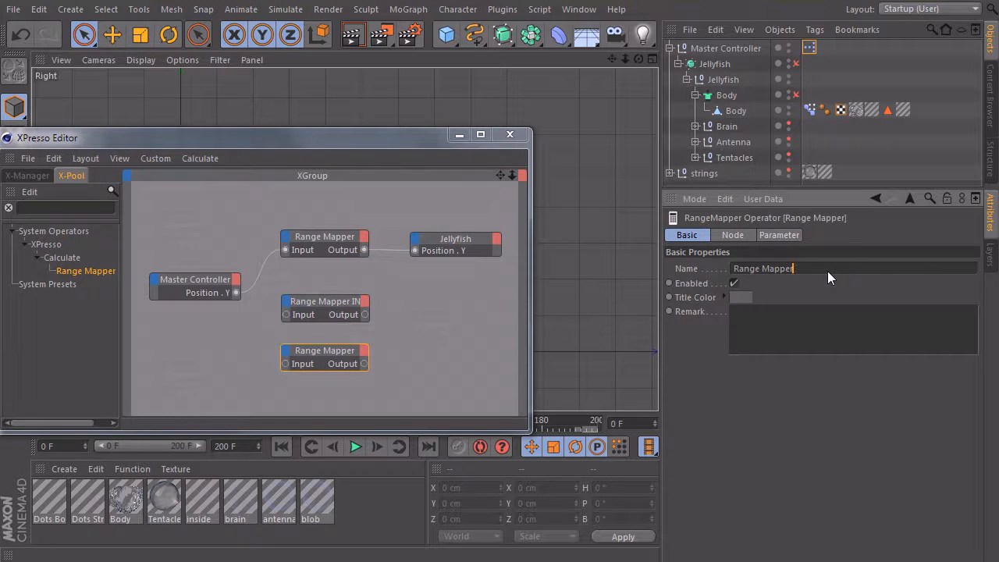
pyautogui.write('OUT')
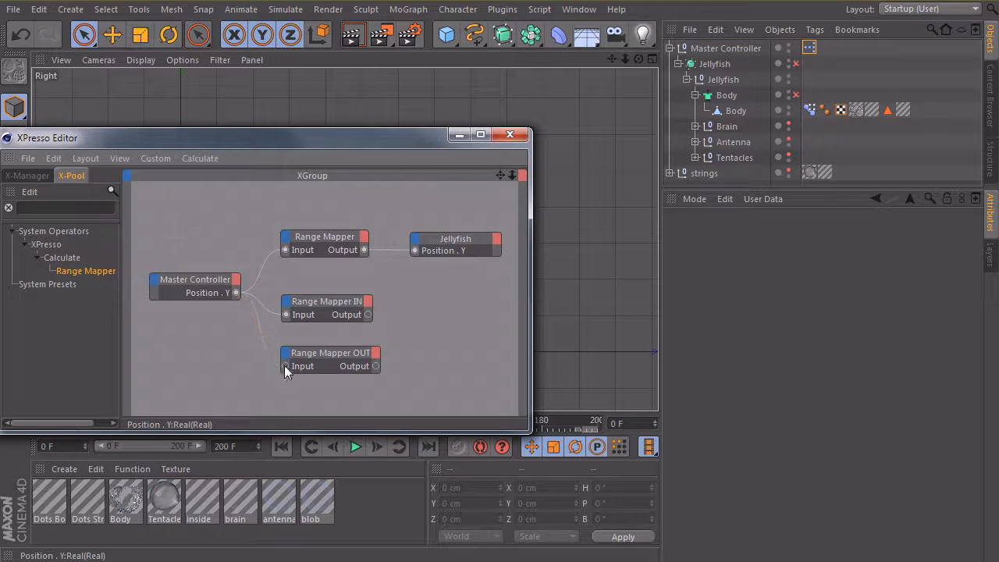
# Step: Give both range mappers a Percent output, Input Upper 50 and Output Upper 100%
pyautogui.click(327, 301)
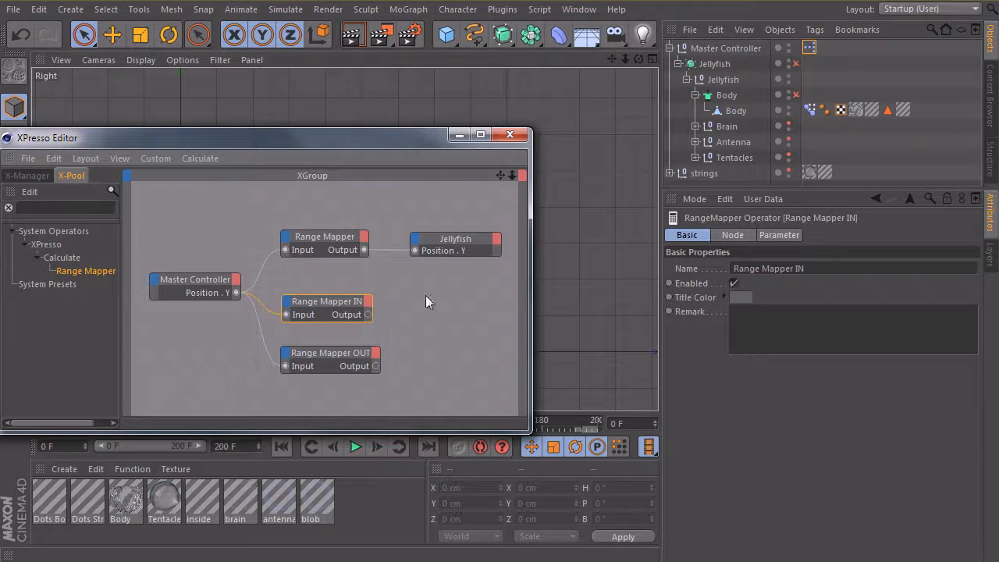
pyautogui.click(329, 352)
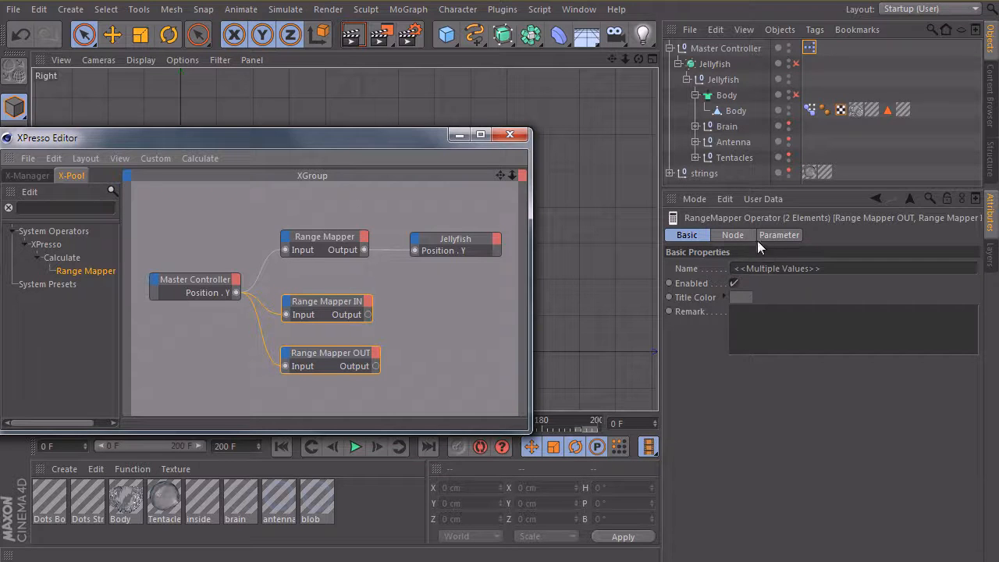
pyautogui.click(732, 234)
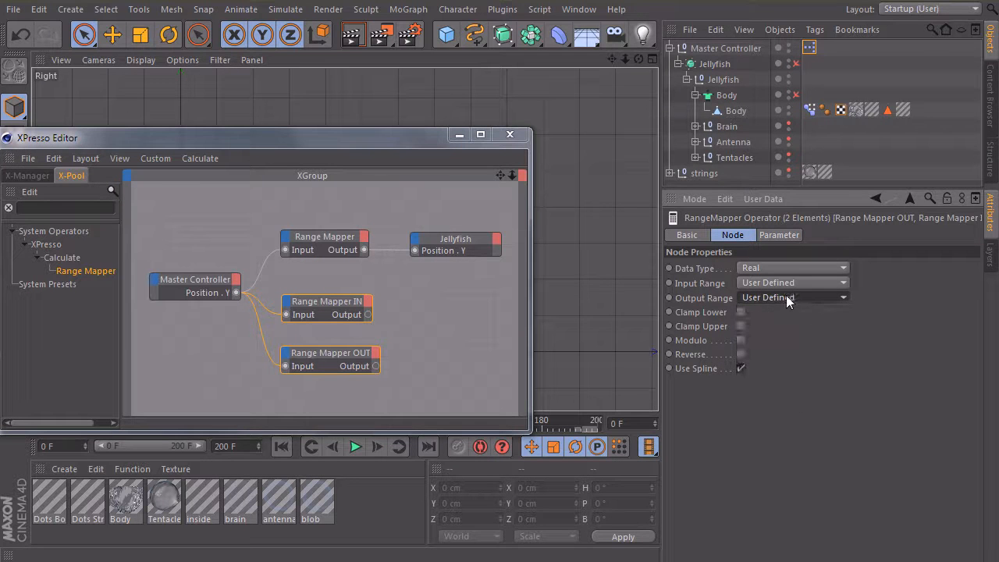
pyautogui.click(794, 297)
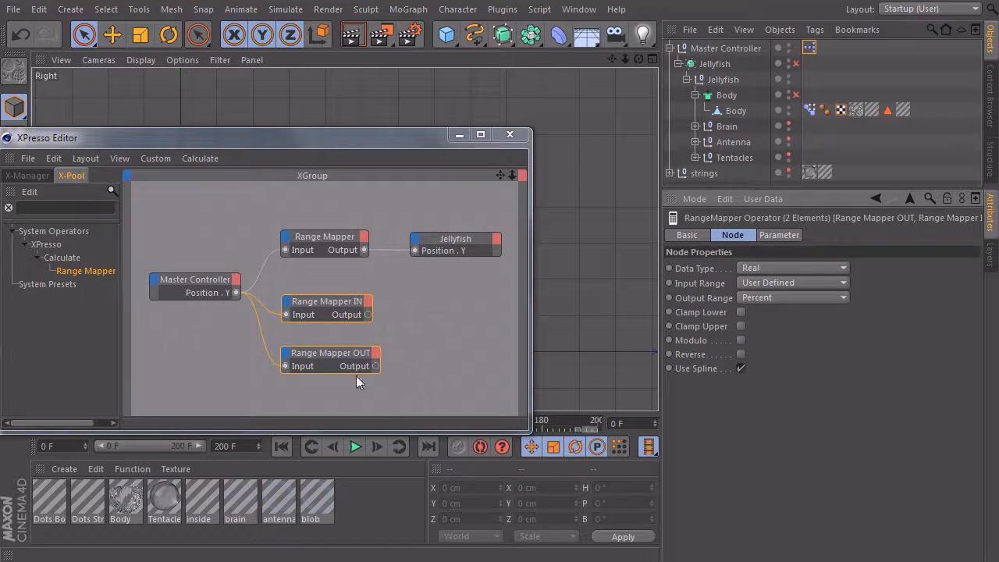
pyautogui.click(779, 234)
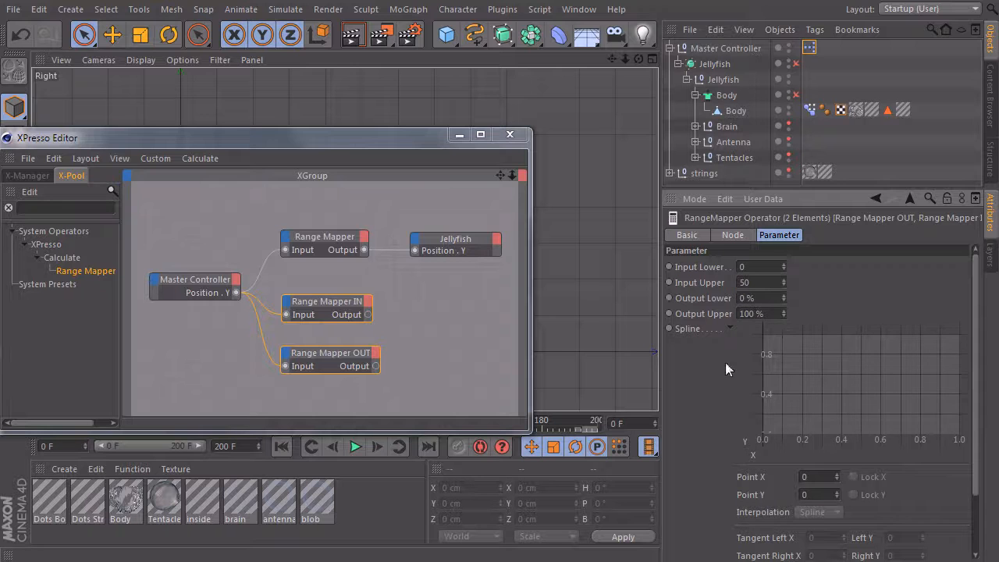
pyautogui.click(326, 301)
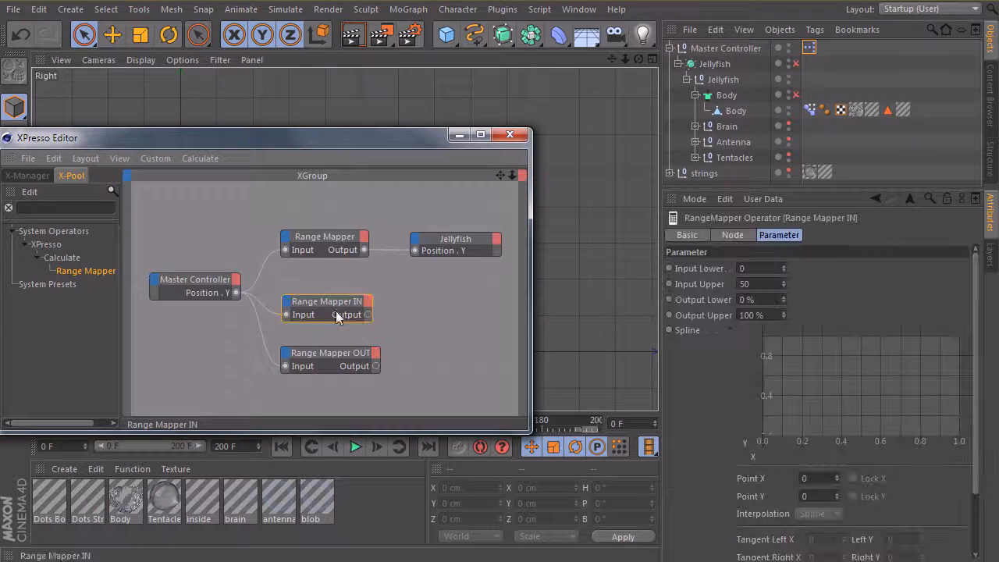
# Step: Drag the Pose Morph tag into XPresso and add OUT Strength and IN Strength input ports
pyautogui.click(809, 109)
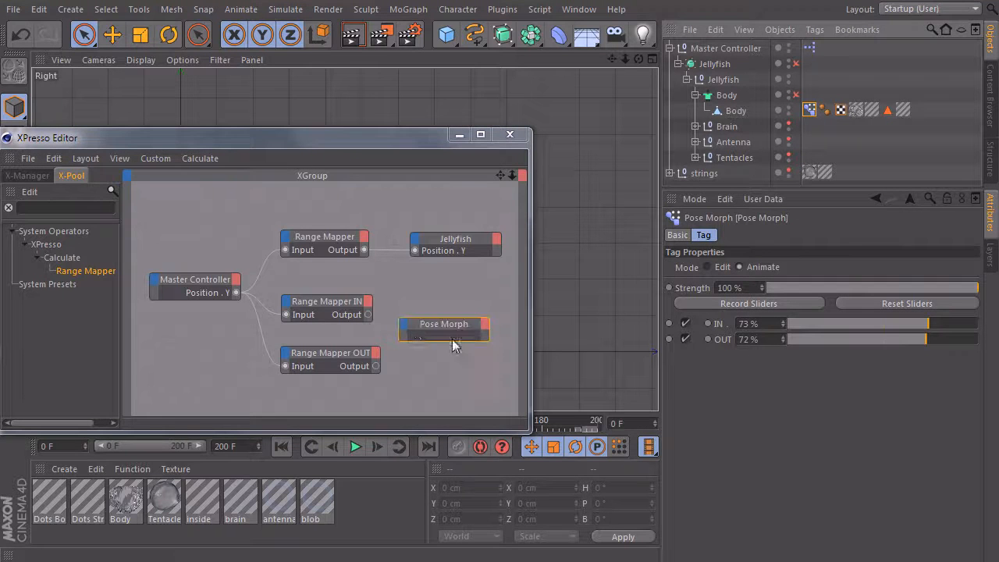
pyautogui.rightClick(443, 323)
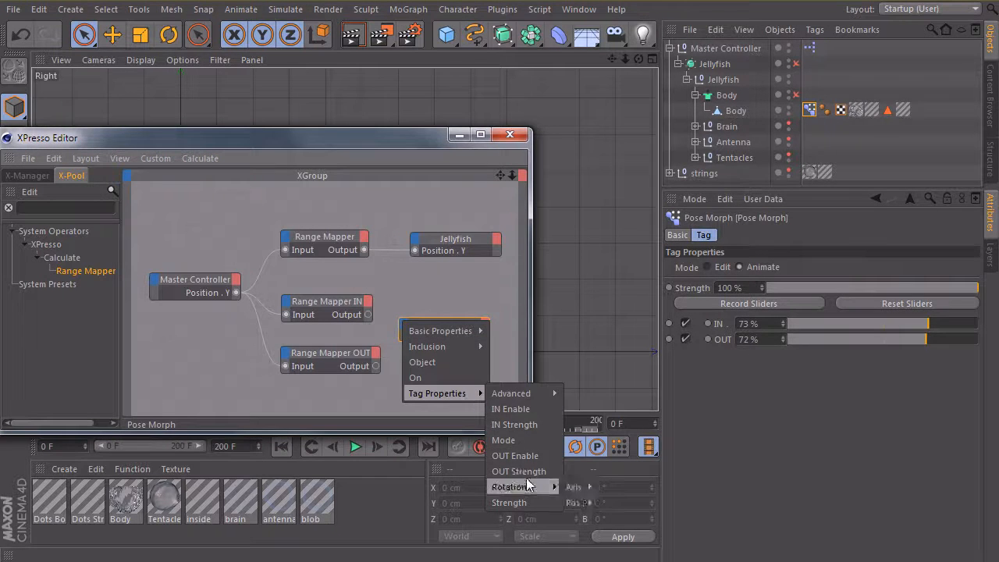
pyautogui.moveTo(518, 472)
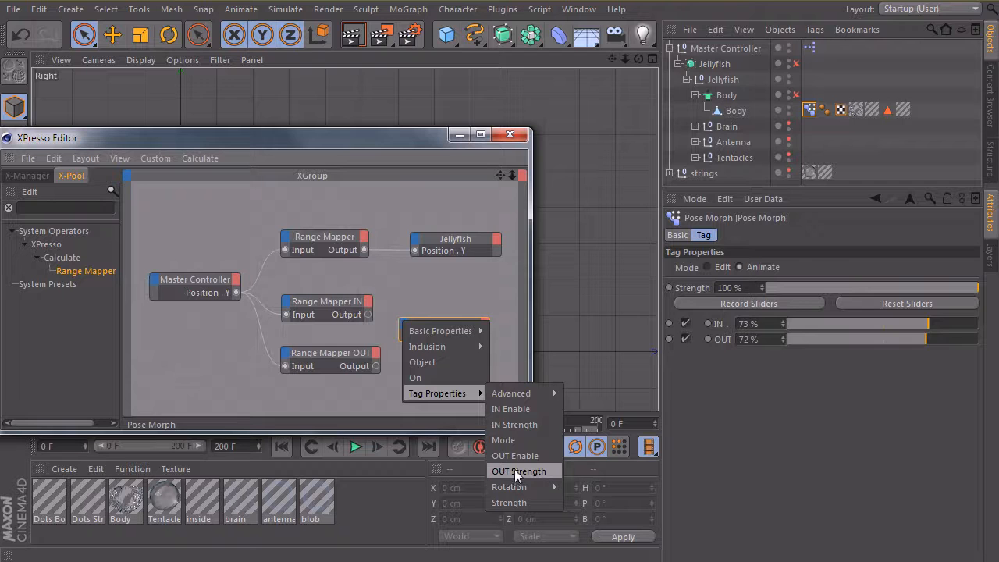
pyautogui.click(519, 472)
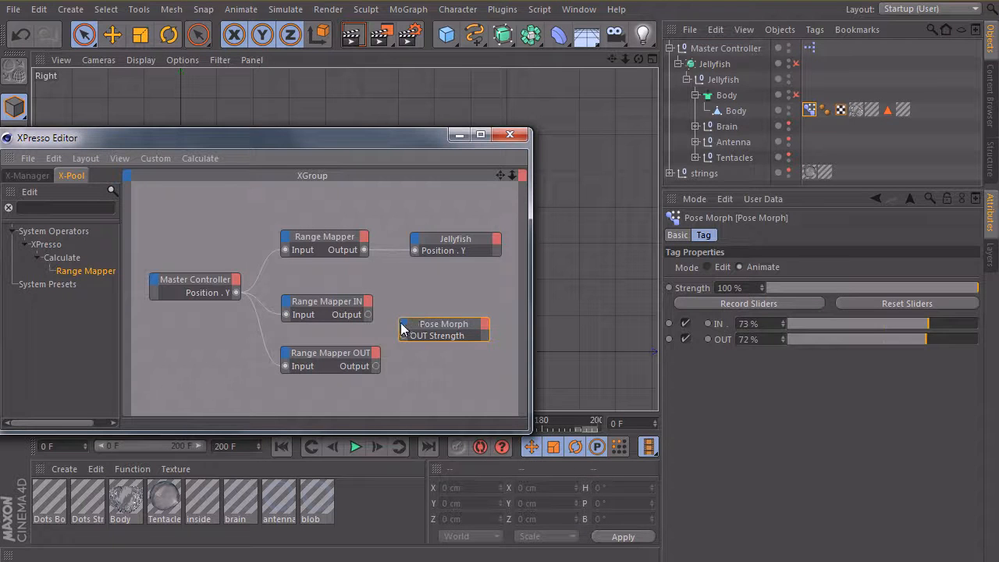
pyautogui.rightClick(444, 323)
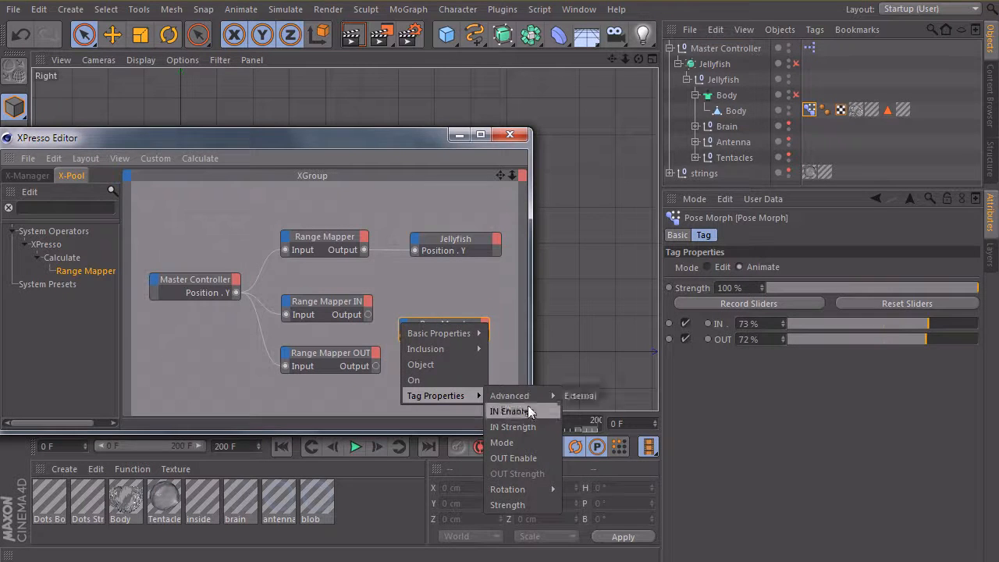
pyautogui.click(509, 413)
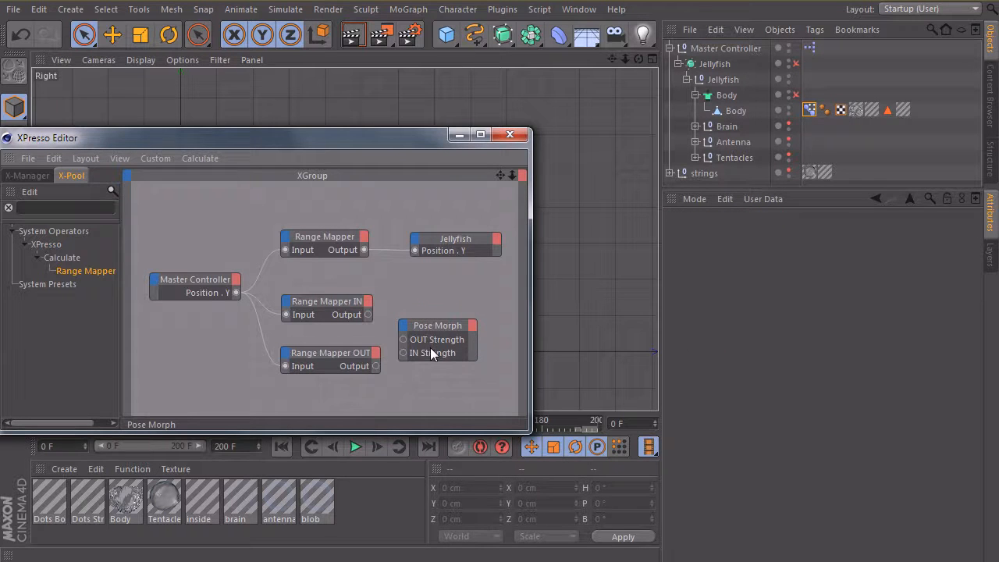
# Step: Wire the IN and OUT range mapper outputs to the Pose Morph strength ports
pyautogui.click(437, 326)
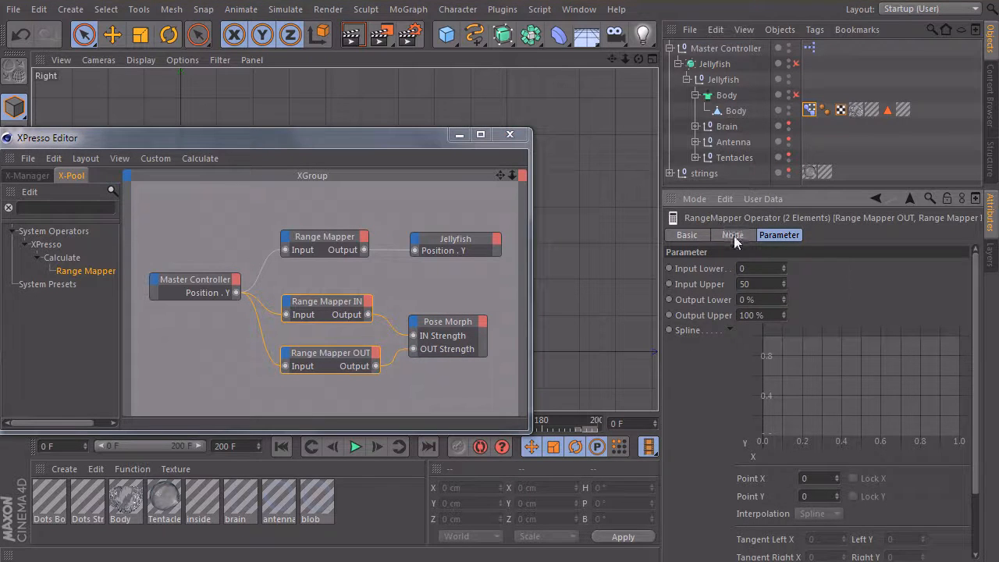
pyautogui.click(732, 234)
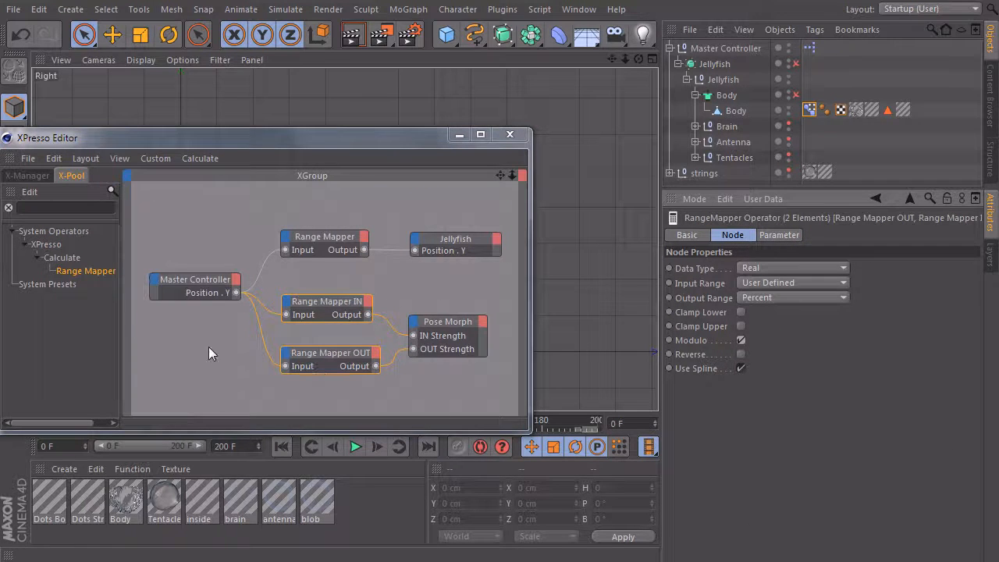
pyautogui.click(462, 318)
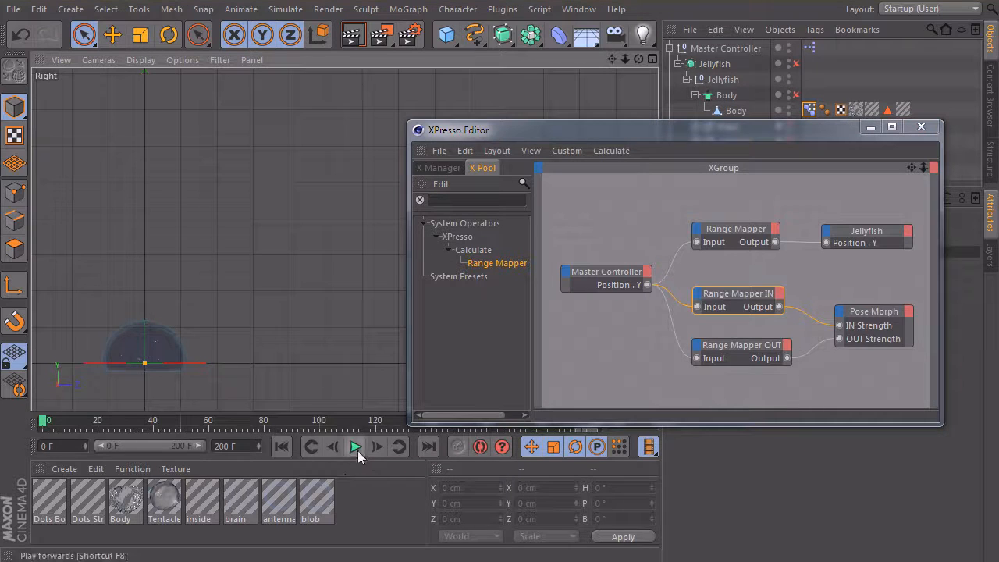
# Step: During playback, narrow Range Mapper IN's spline into a sharp spike near the start of its range
pyautogui.click(354, 447)
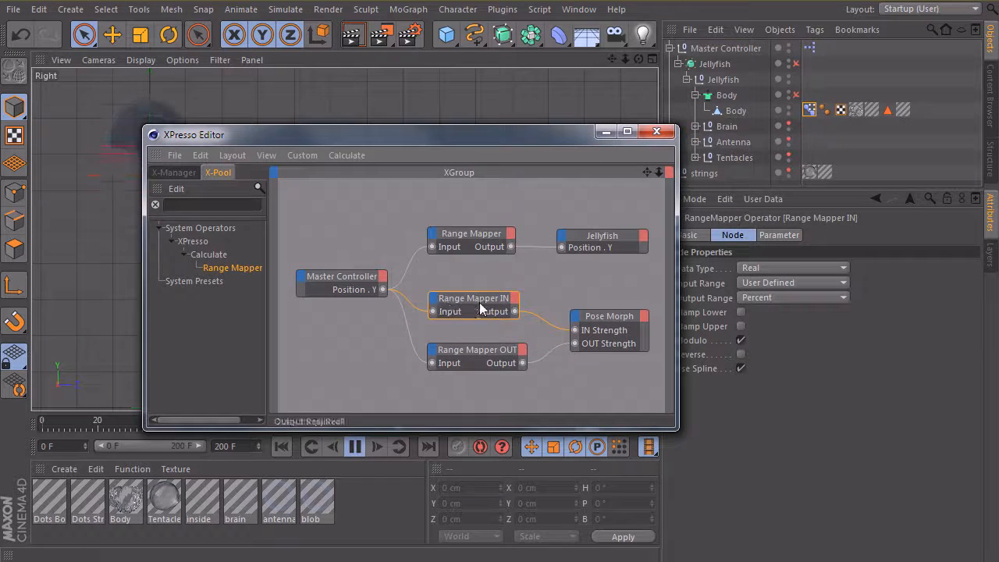
pyautogui.click(656, 131)
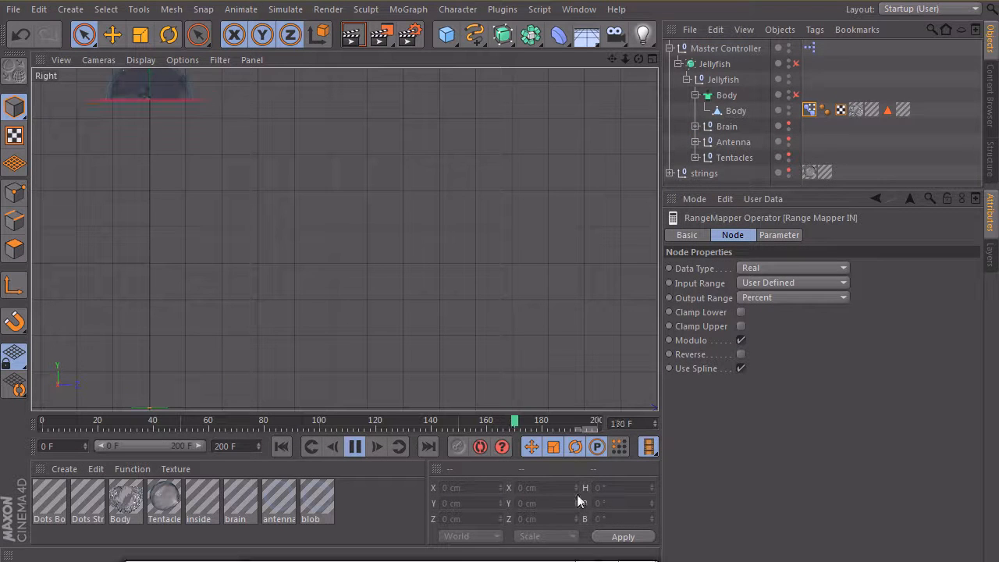
pyautogui.click(777, 235)
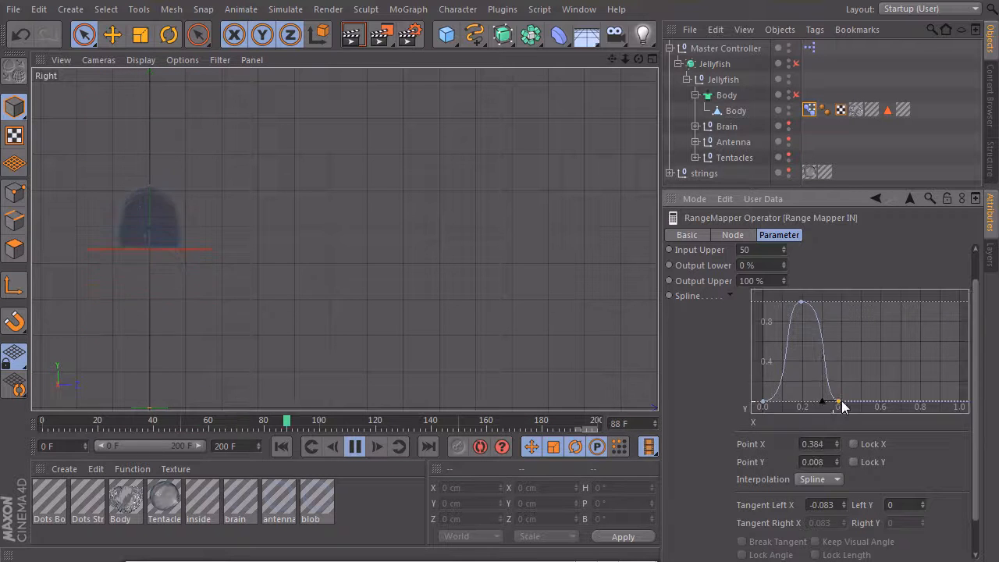
pyautogui.moveTo(836, 403); pyautogui.dragTo(800, 303)
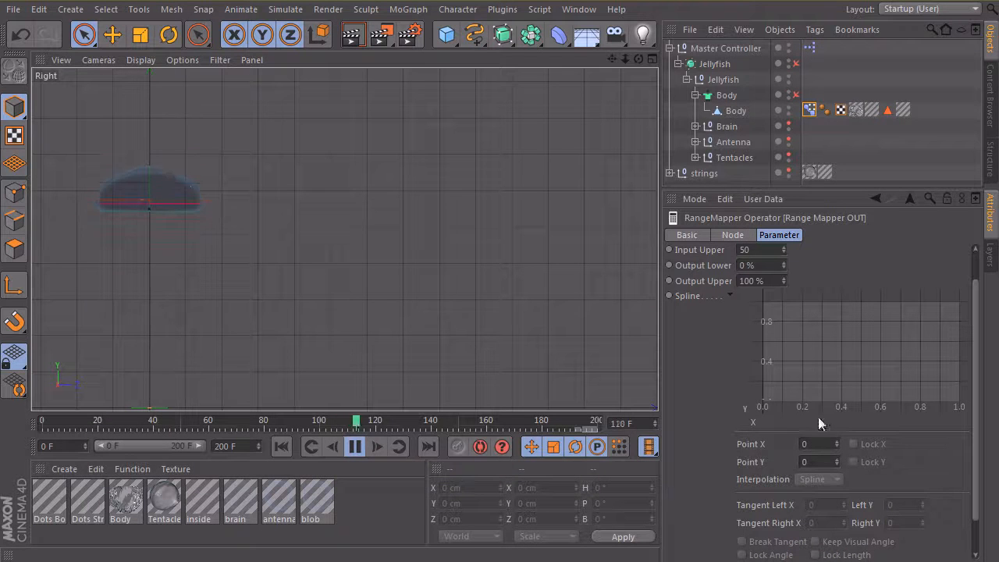
# Step: Add a point to Range Mapper OUT's spline and raise it into a peak near the right end
pyautogui.click(824, 402)
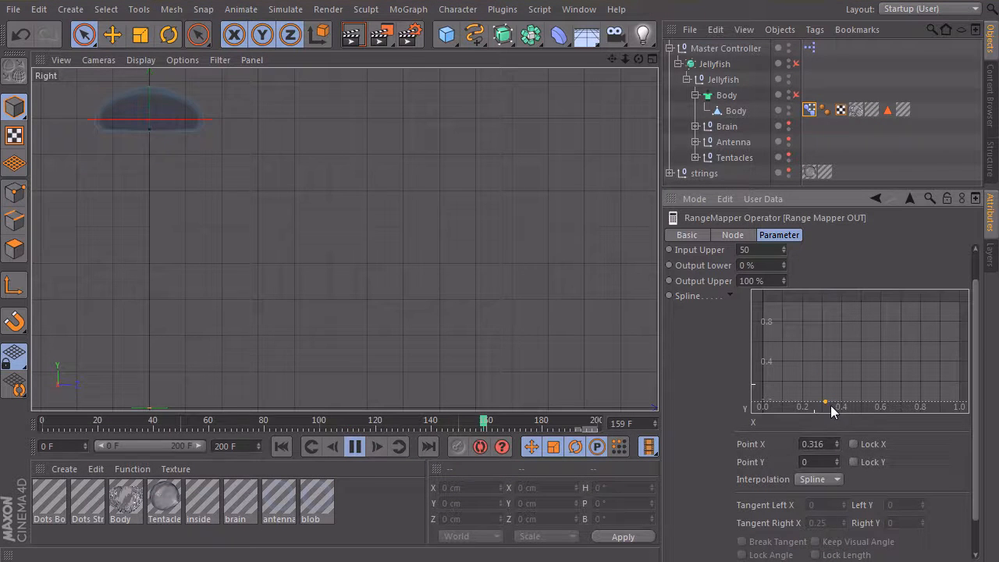
pyautogui.moveTo(825, 399); pyautogui.dragTo(865, 375)
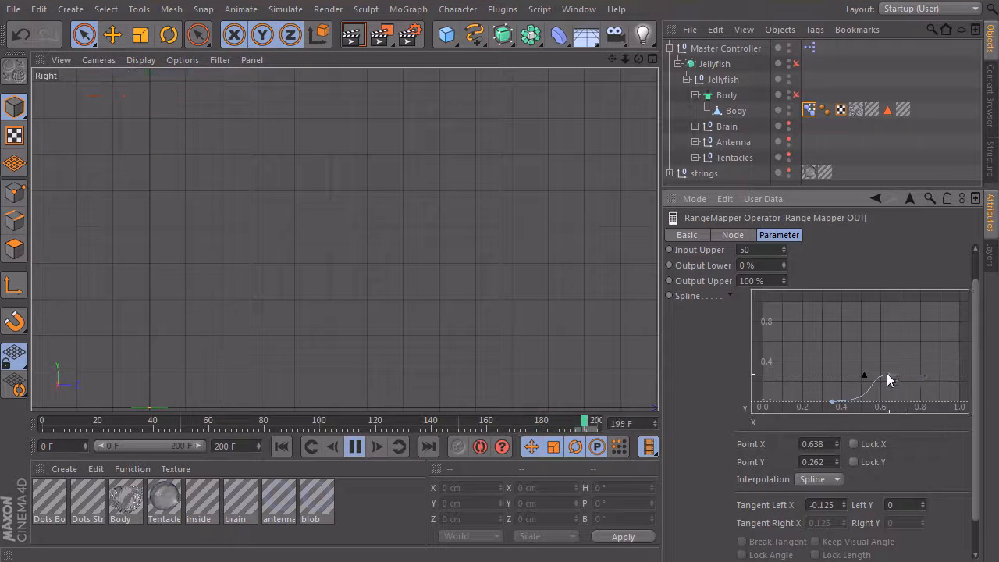
pyautogui.moveTo(865, 375); pyautogui.dragTo(927, 377)
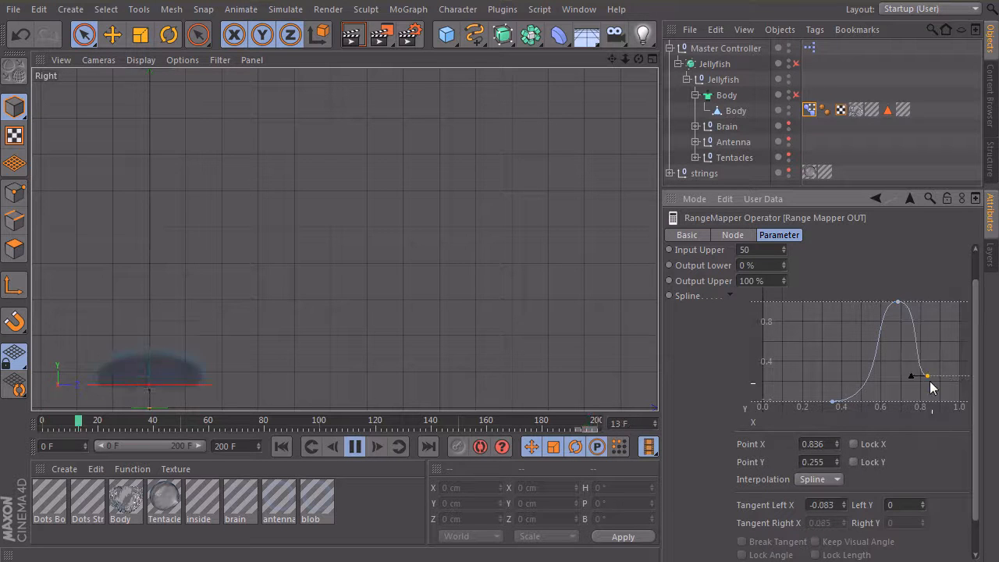
pyautogui.moveTo(927, 377); pyautogui.dragTo(959, 399)
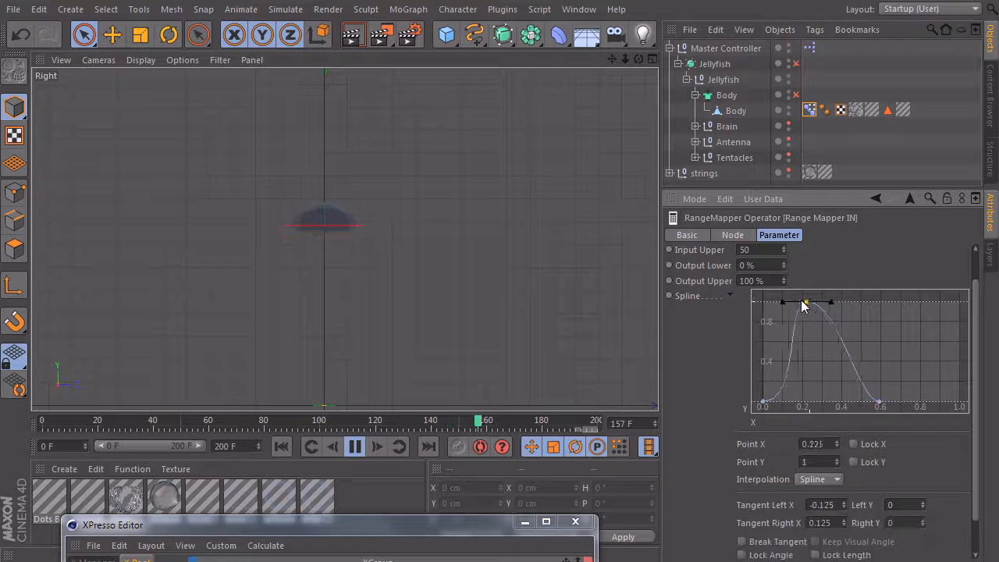
# Step: Widen Range Mapper IN's spline peak into a broad bell curve, checking the pulse at different frames
pyautogui.moveTo(804, 303); pyautogui.dragTo(796, 303)
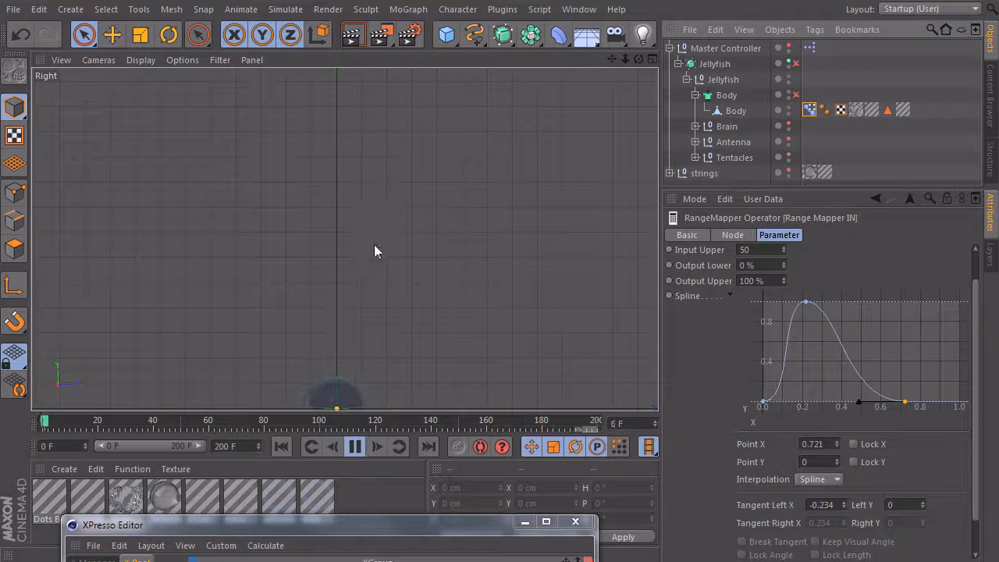
pyautogui.click(353, 447)
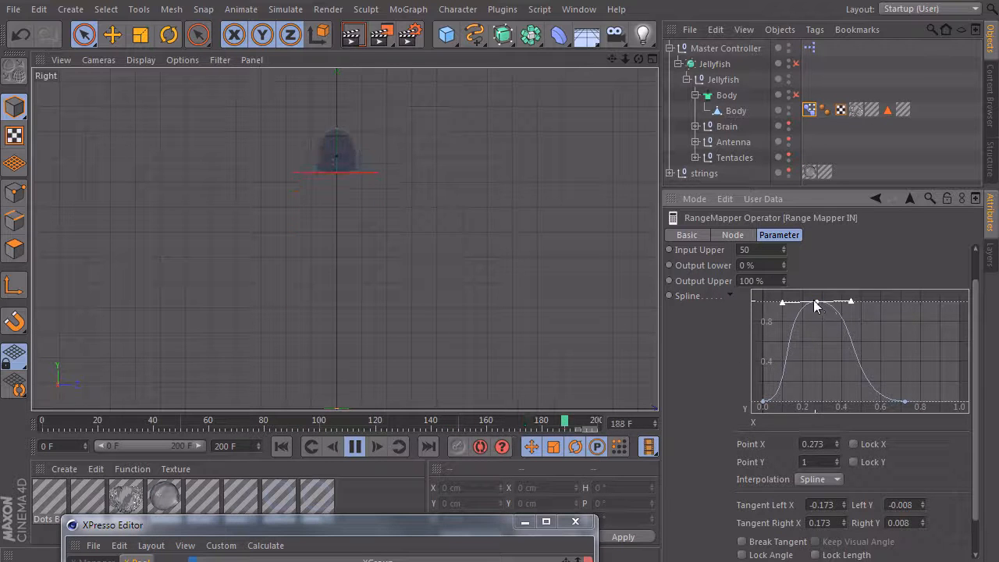
pyautogui.moveTo(781, 303); pyautogui.dragTo(804, 303)
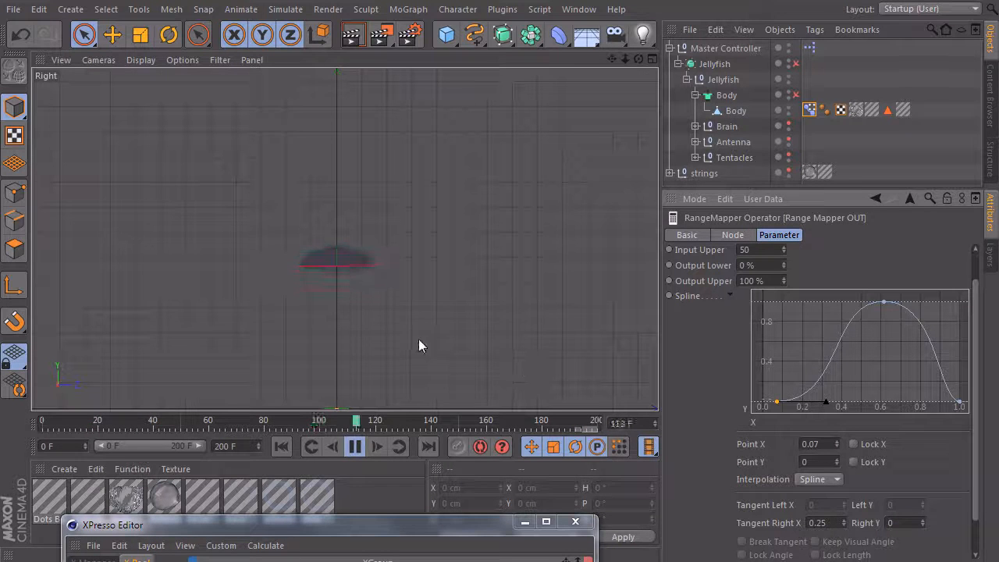
pyautogui.click(355, 447)
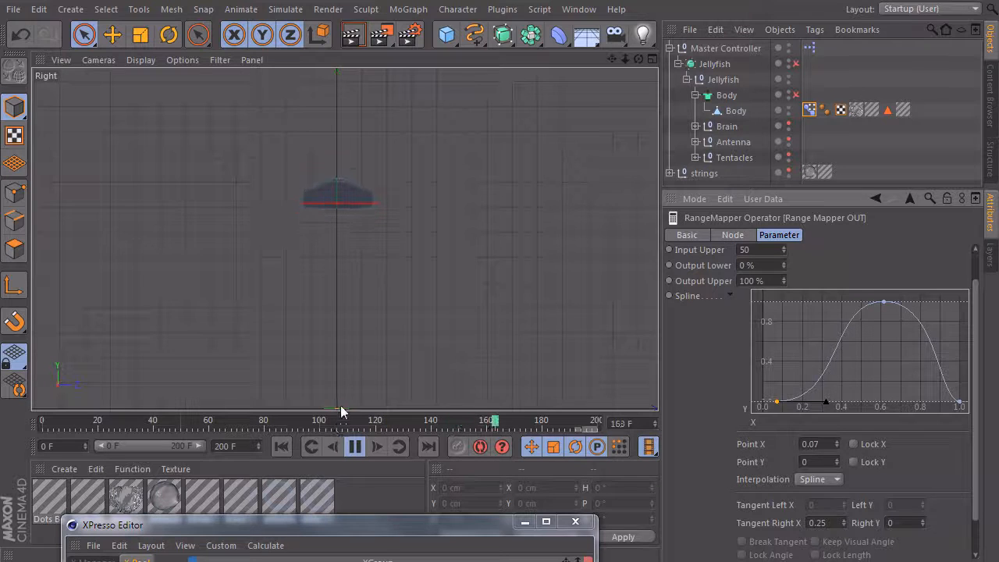